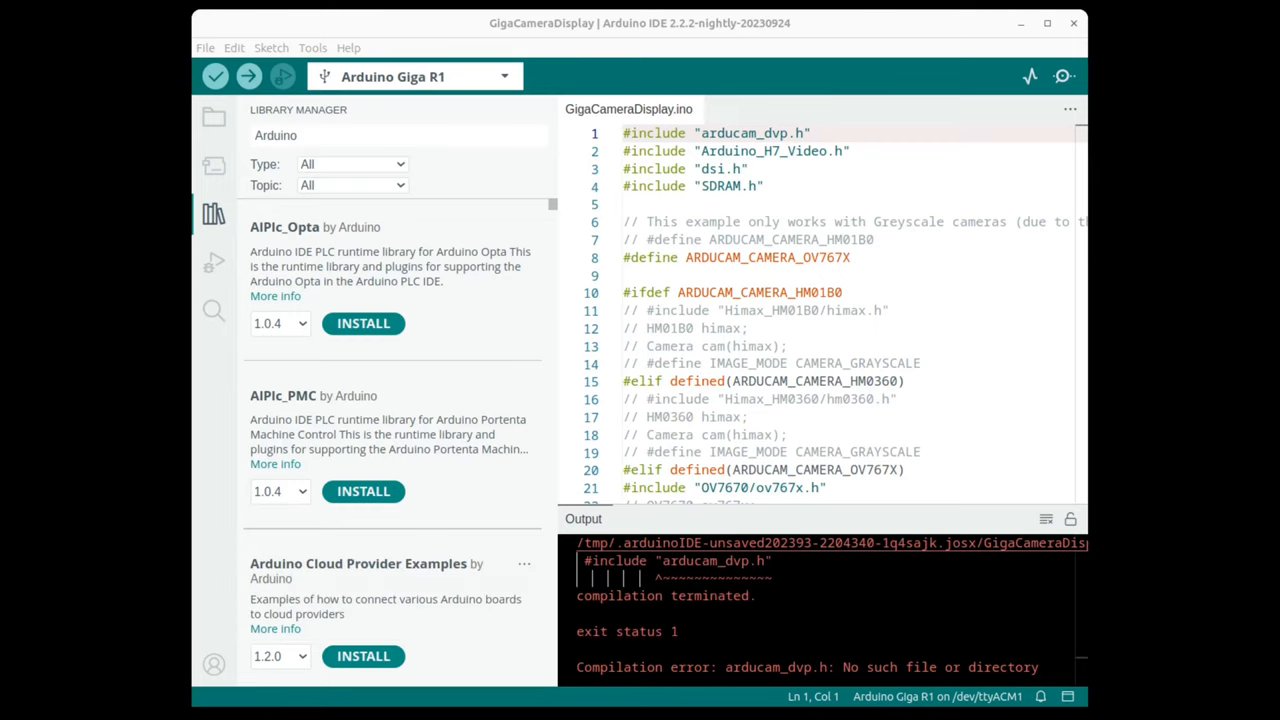
- Search the Library Manager for 'GIGA' to list the GIGA libraries
{"action": "left_click", "coordinate": [398, 135]}
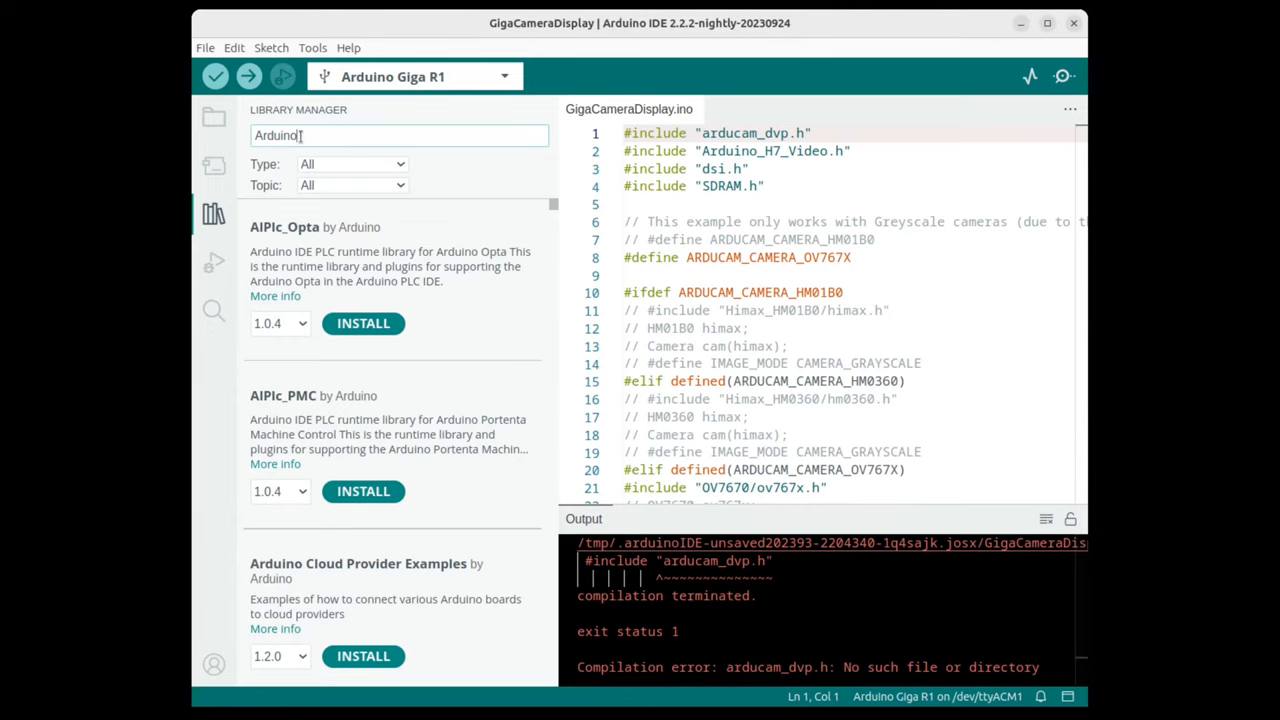
{"action": "type", "text": "GIGA"}
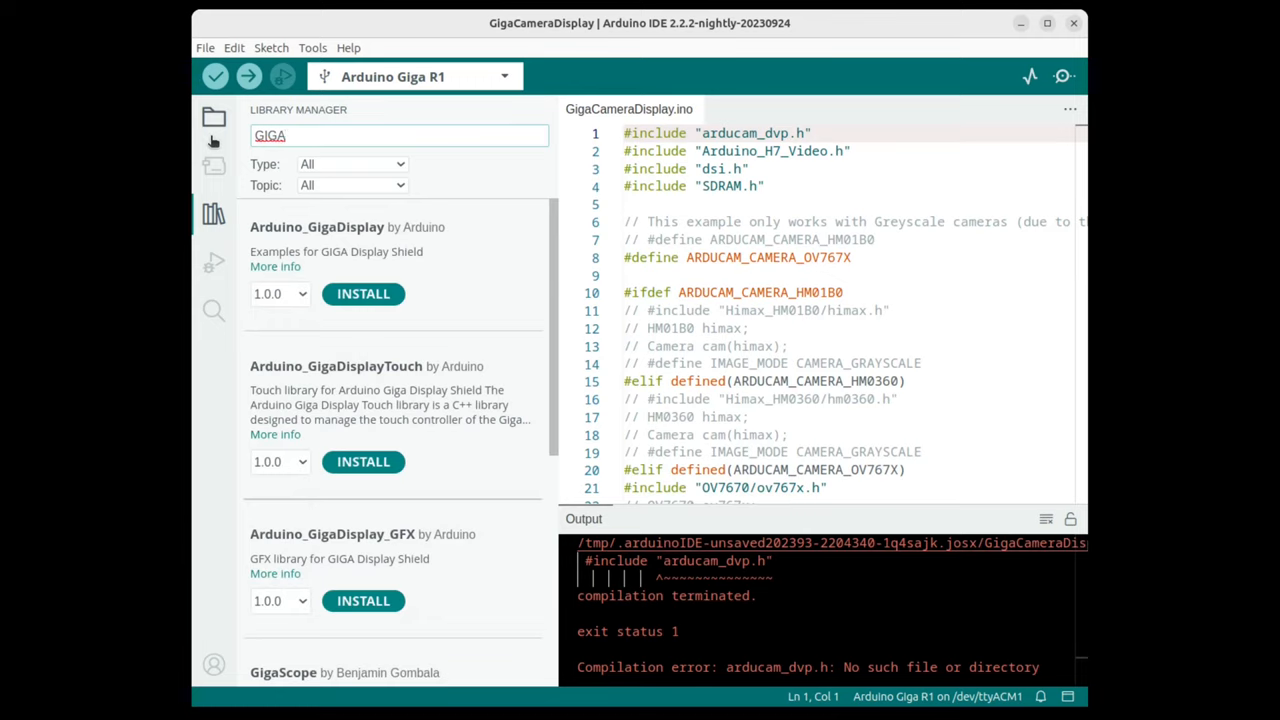
{"action": "mouse_move", "coordinate": [367, 358]}
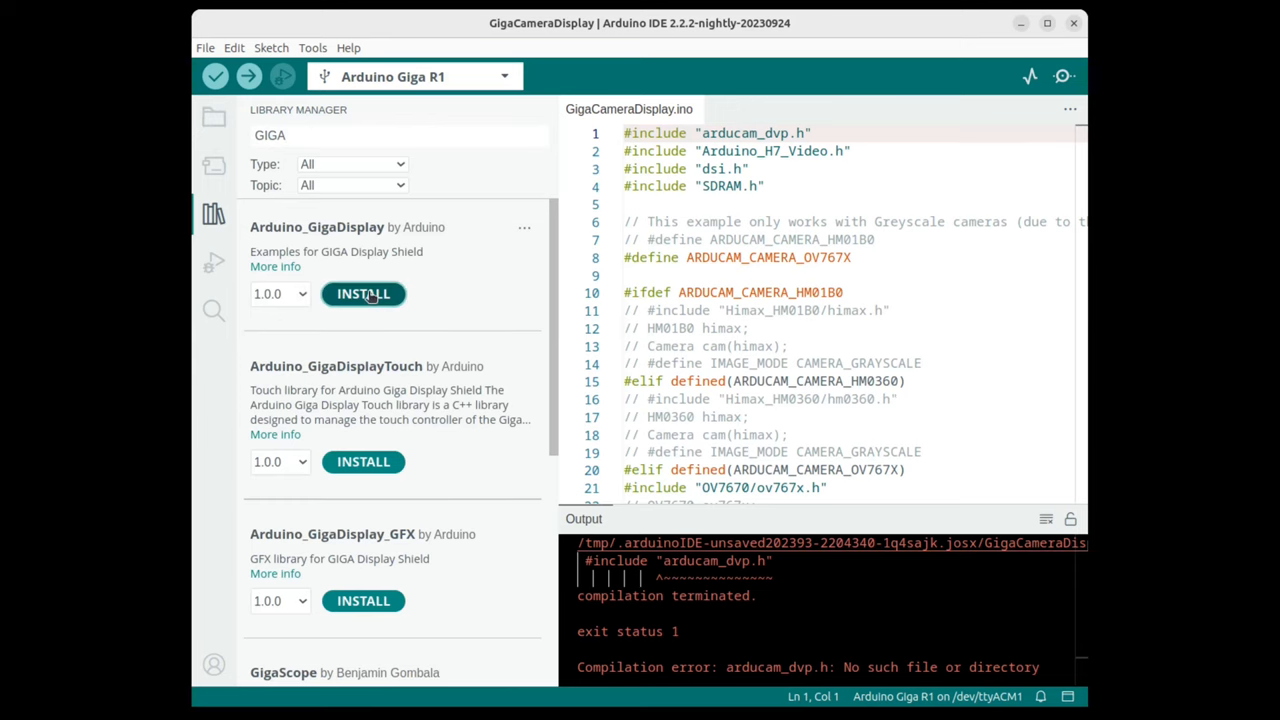
- Install Arduino_GigaDisplay with all dependencies, including GigaDisplayTouch and GigaDisplay_GFX
{"action": "left_click", "coordinate": [363, 293]}
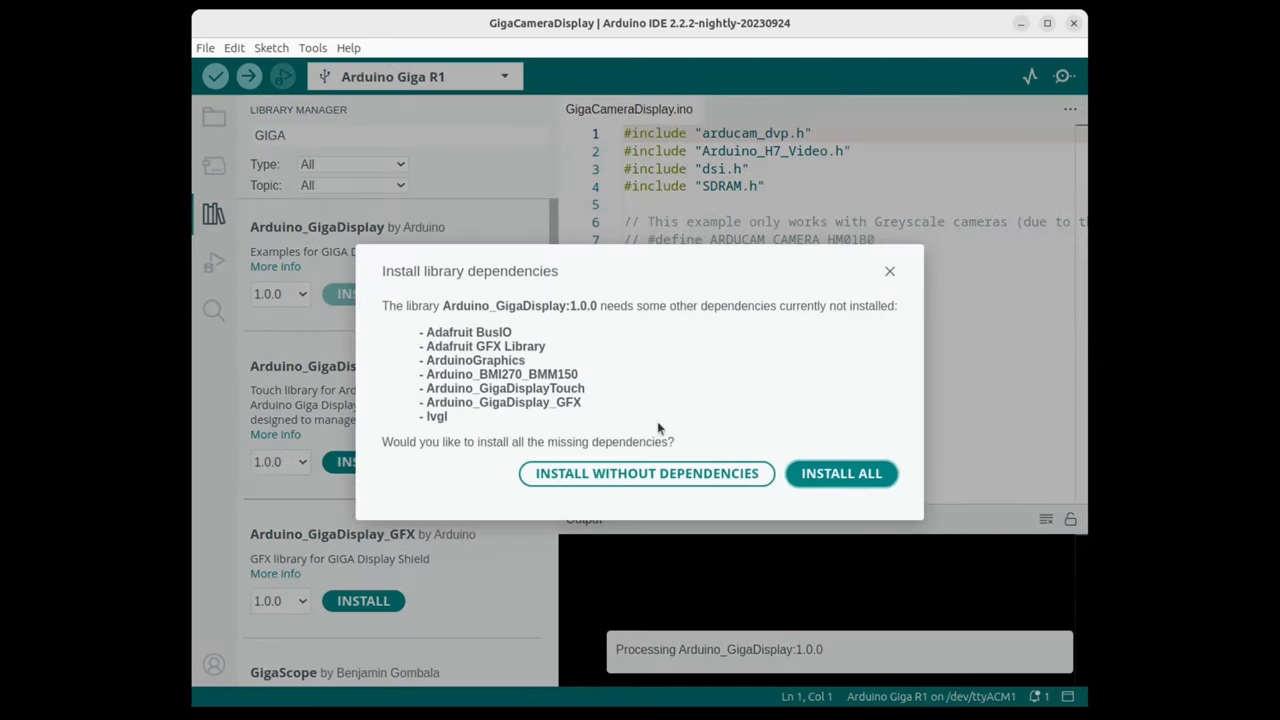
{"action": "mouse_move", "coordinate": [436, 287]}
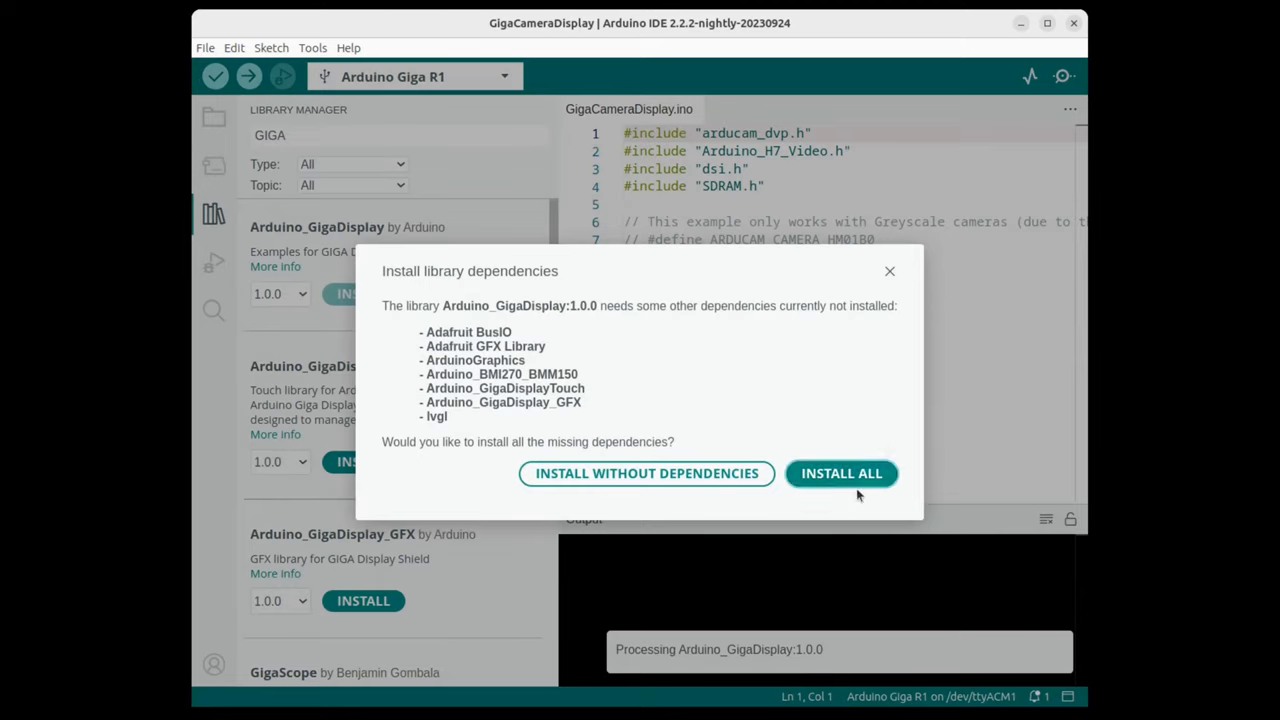
{"action": "left_click", "coordinate": [841, 473]}
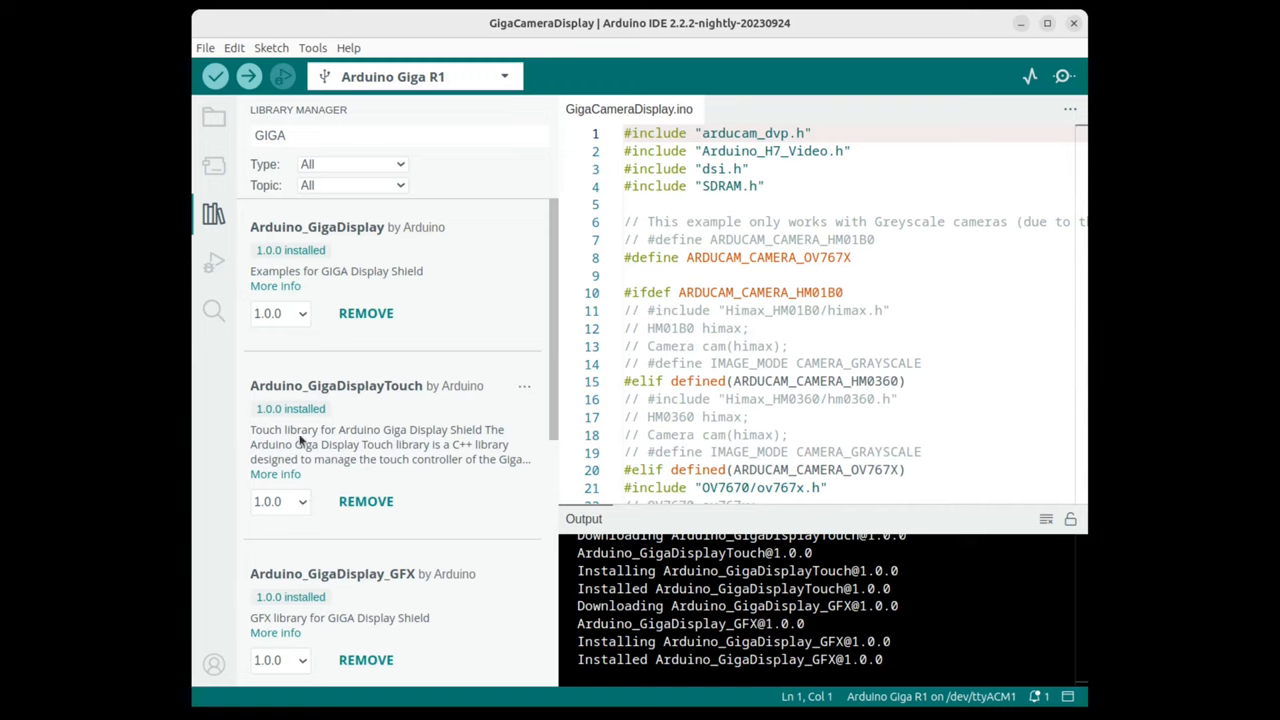
{"action": "mouse_move", "coordinate": [546, 561]}
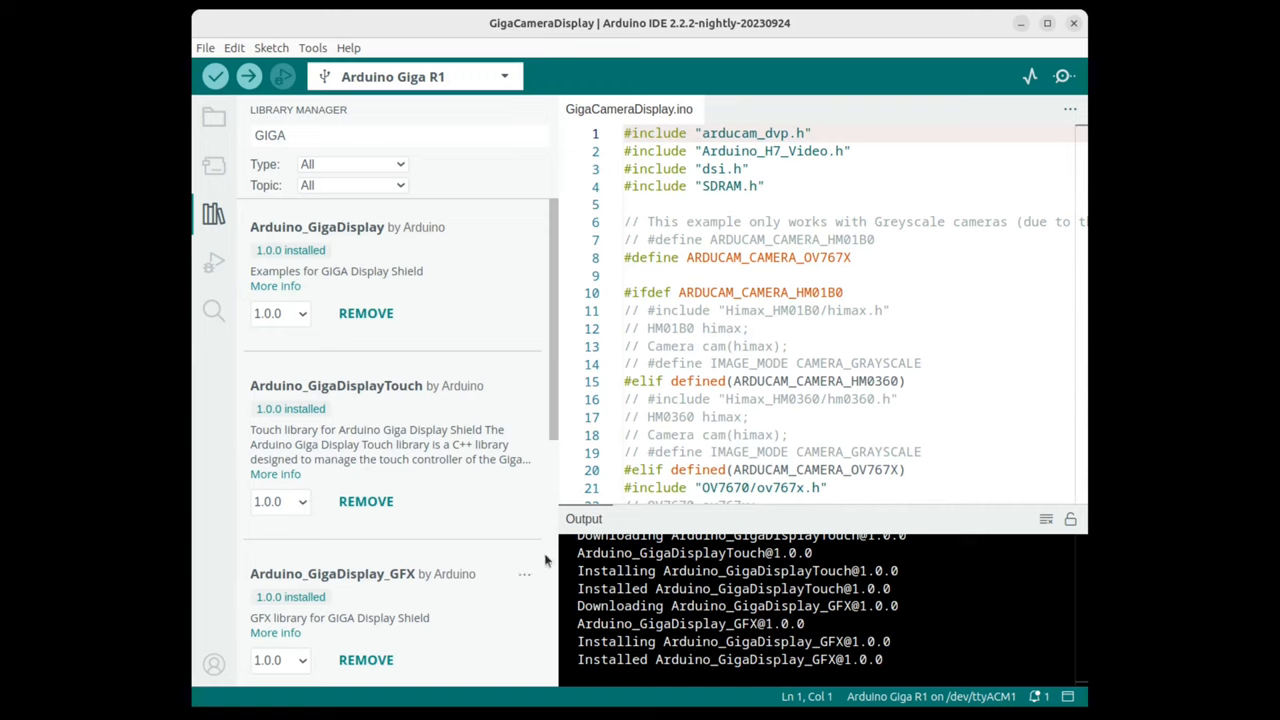
{"action": "scroll", "scroll_direction": "down", "scroll_amount": 3}
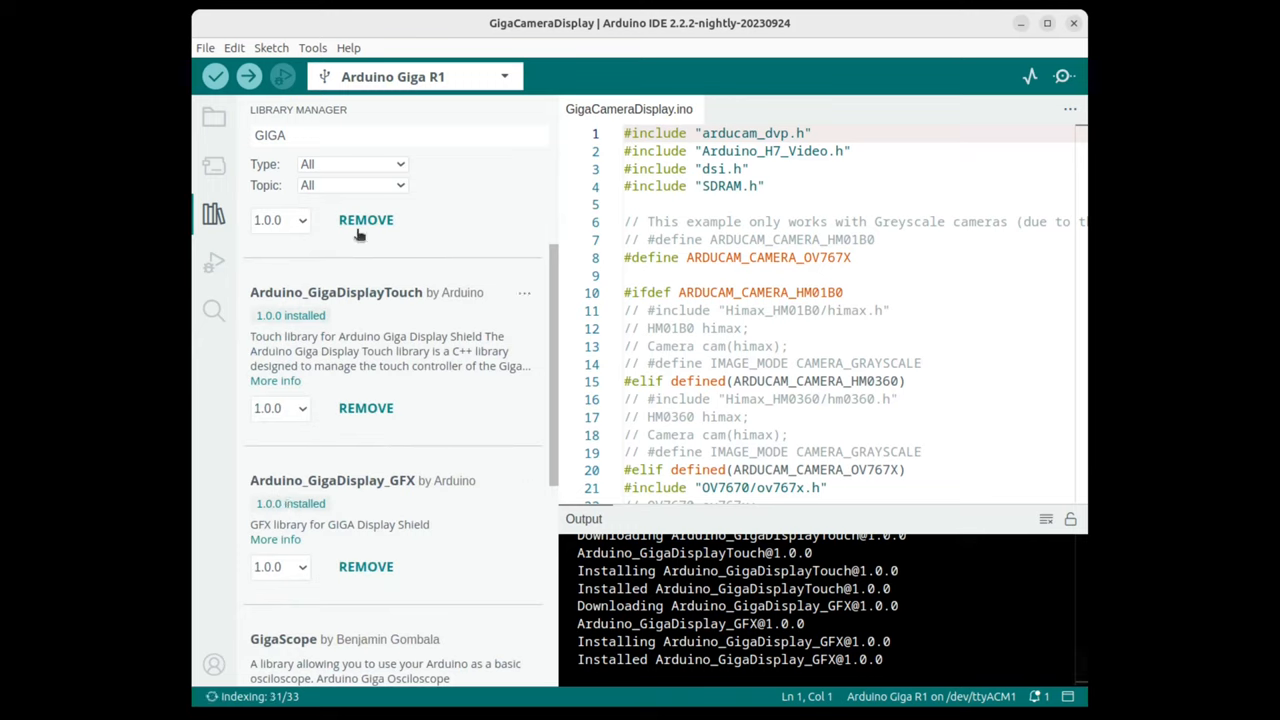
- Verify GigaCameraDisplay again and select the missing arducam_dvp.h name in the error output
{"action": "left_click", "coordinate": [398, 135]}
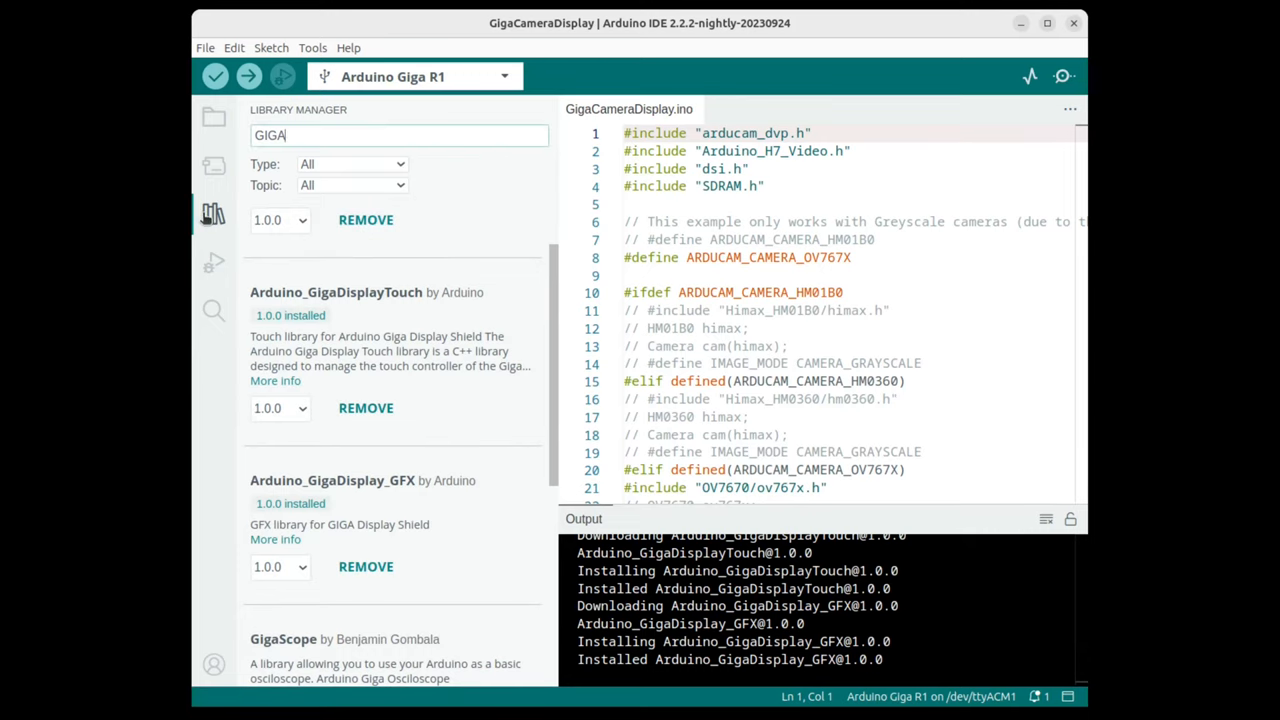
{"action": "left_click", "coordinate": [214, 214]}
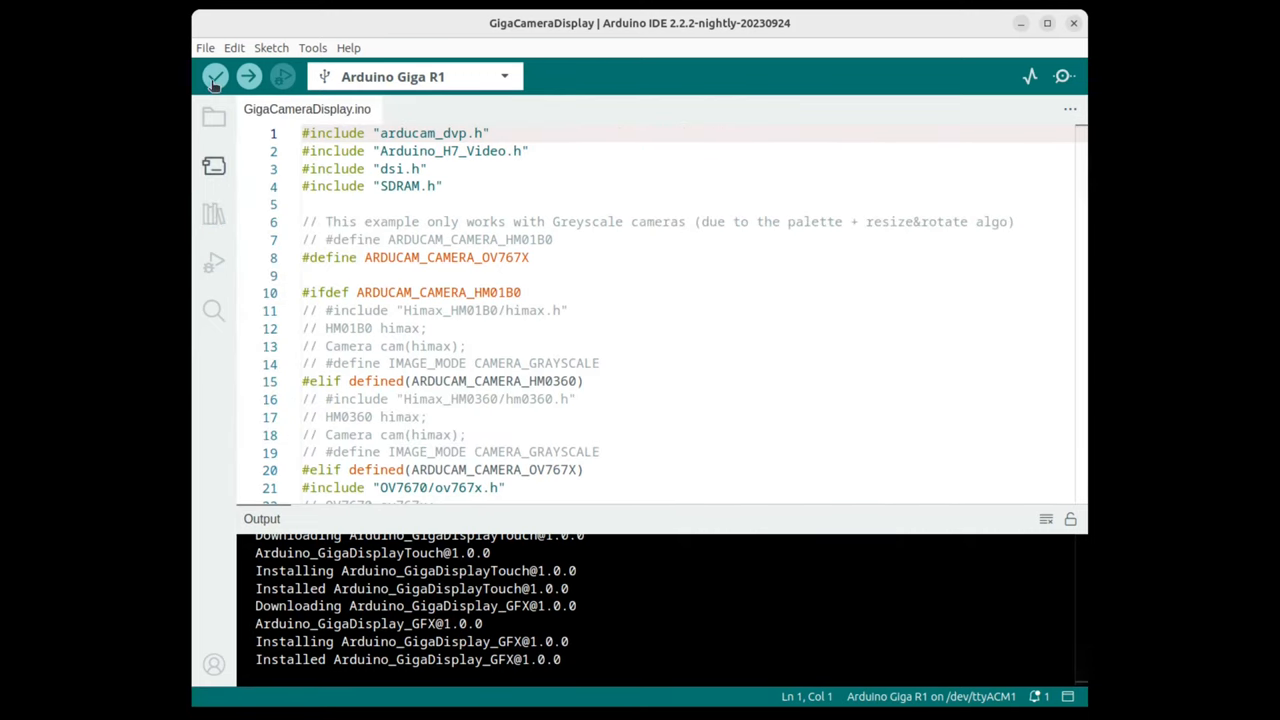
{"action": "left_click", "coordinate": [215, 76]}
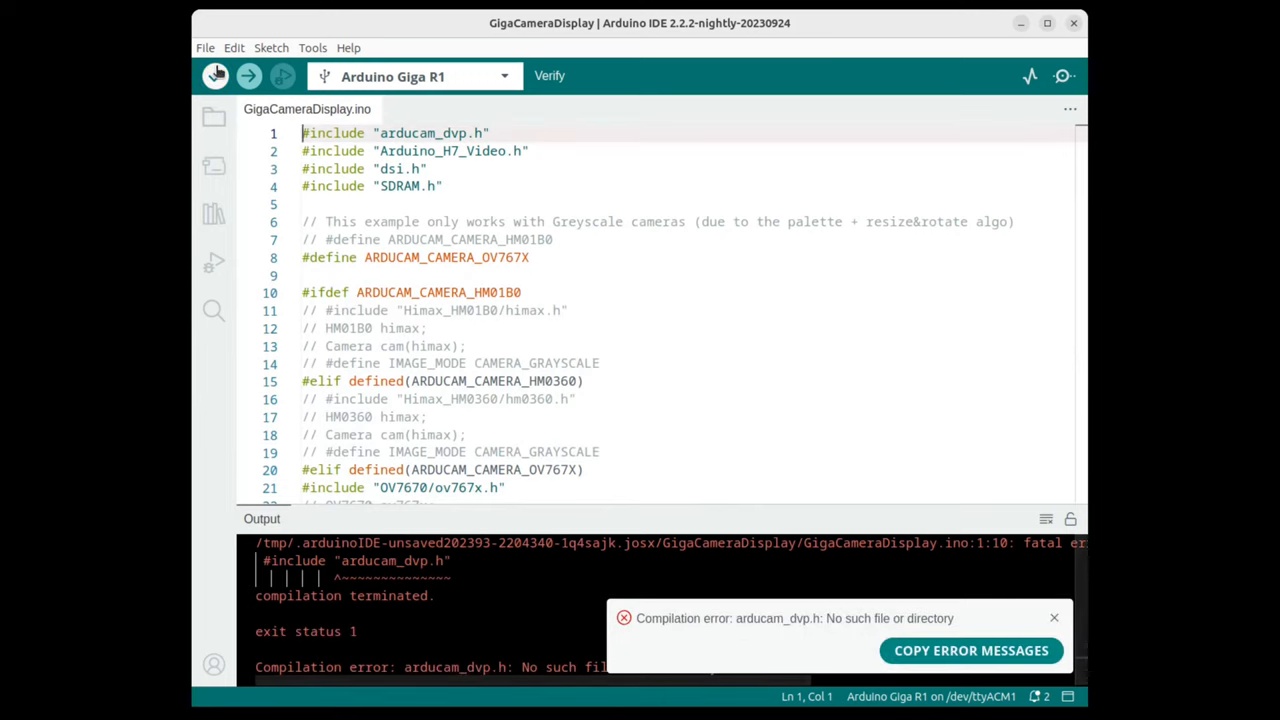
{"action": "left_click", "coordinate": [215, 76]}
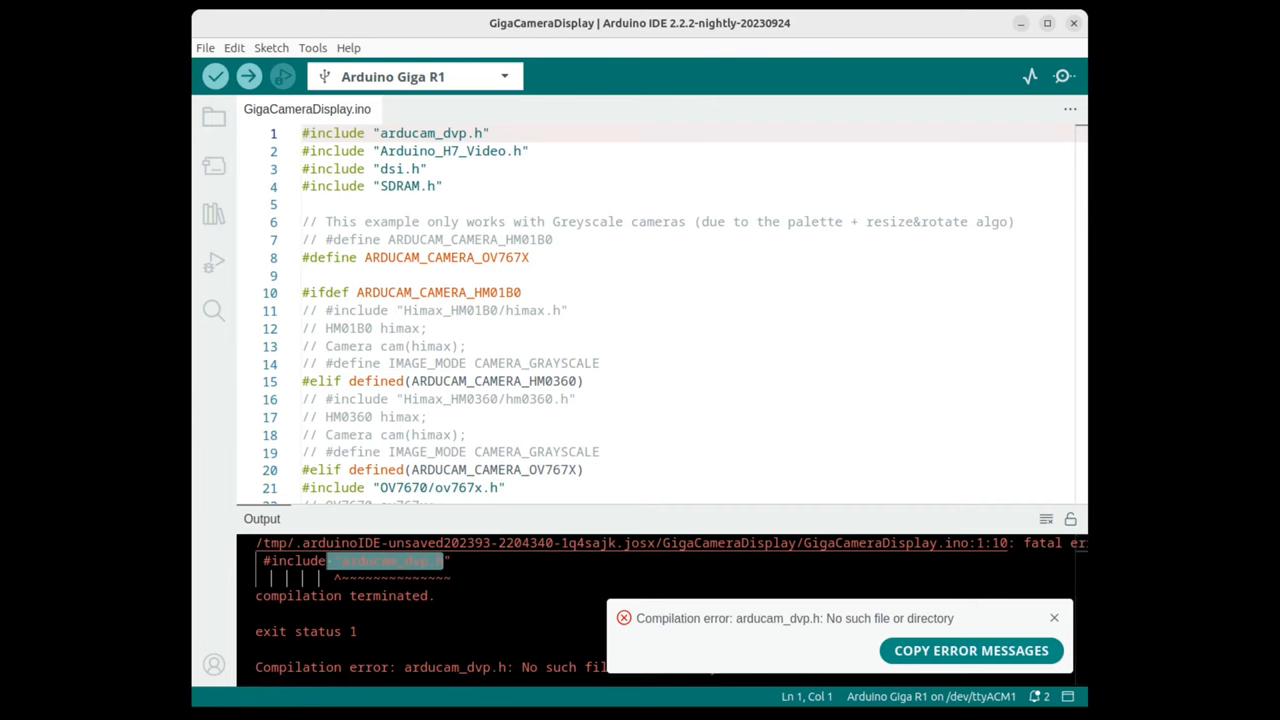
{"action": "left_click", "coordinate": [213, 214]}
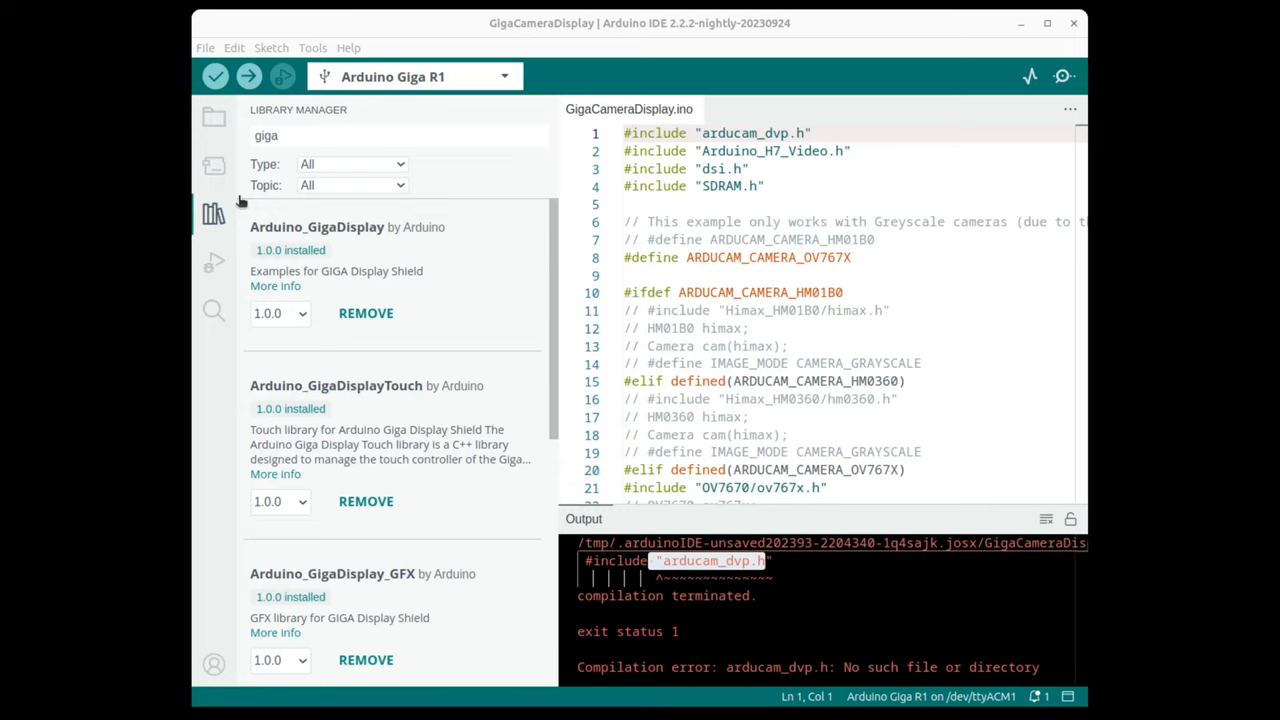
- Install the arducam_dvp 1.0.0 library and hide the Library Manager sidebar
{"action": "type", "text": "arducam_dvp"}
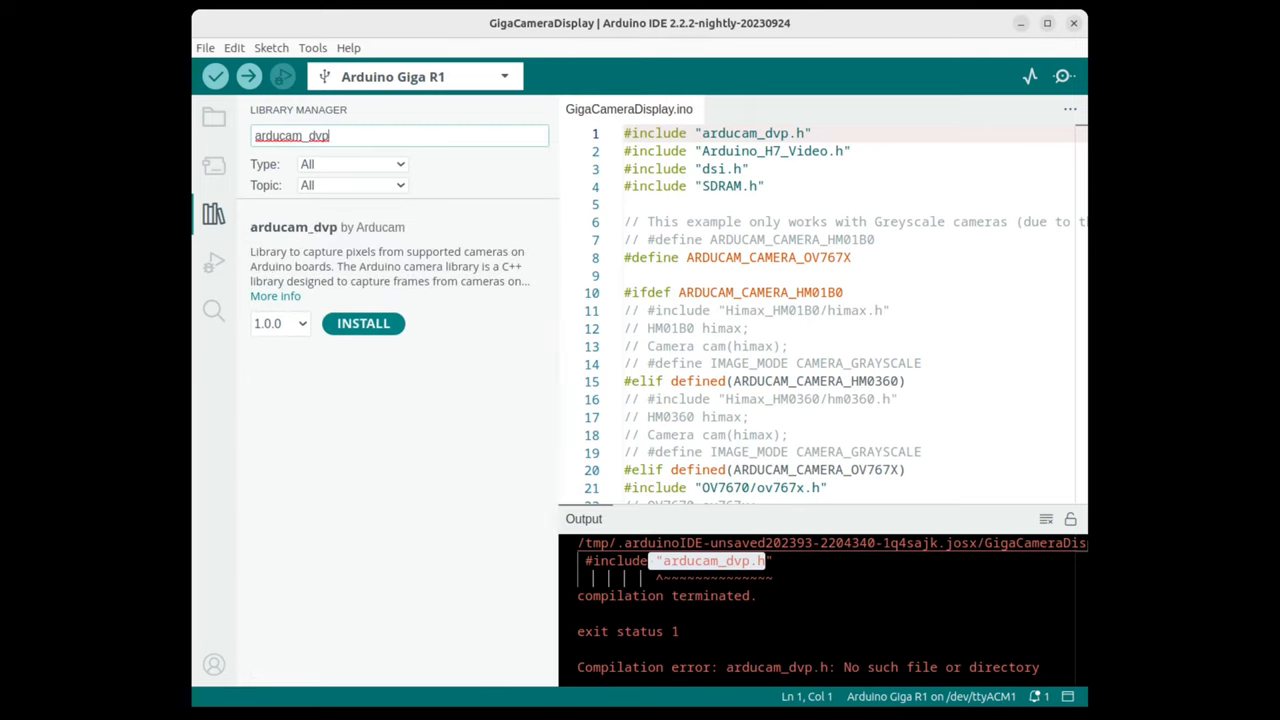
{"action": "left_click", "coordinate": [363, 323]}
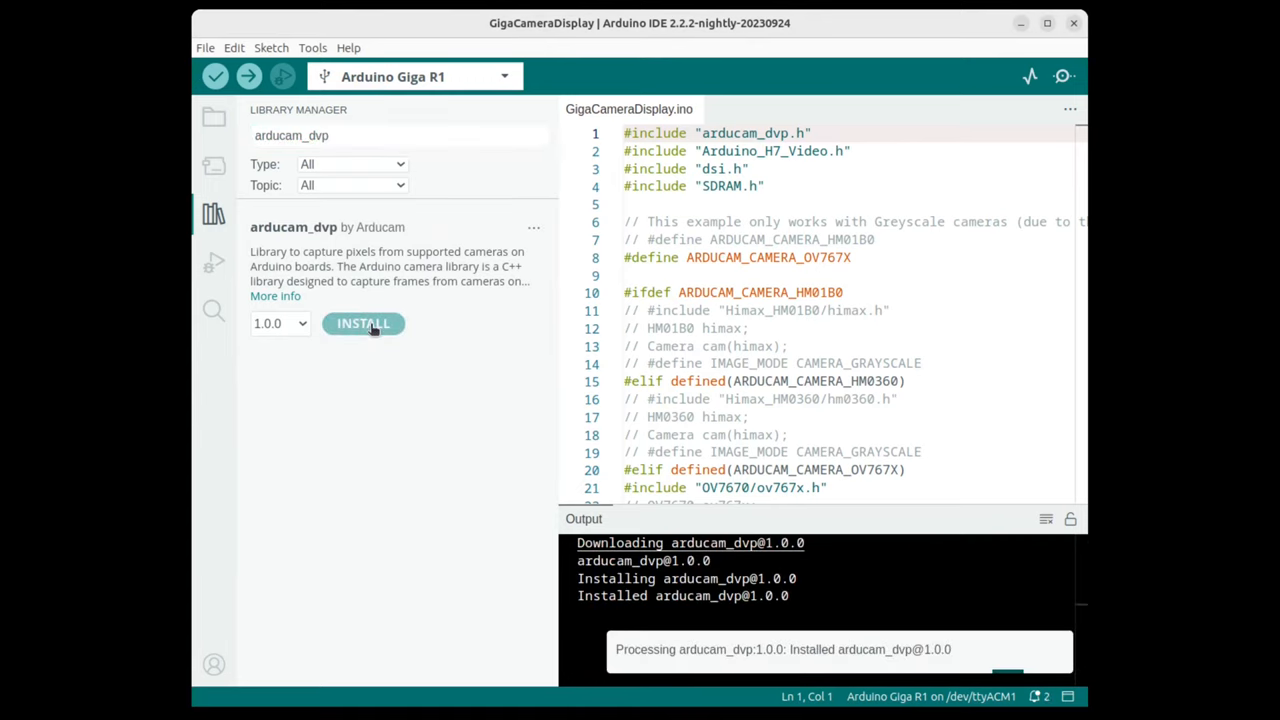
{"action": "left_click", "coordinate": [213, 213]}
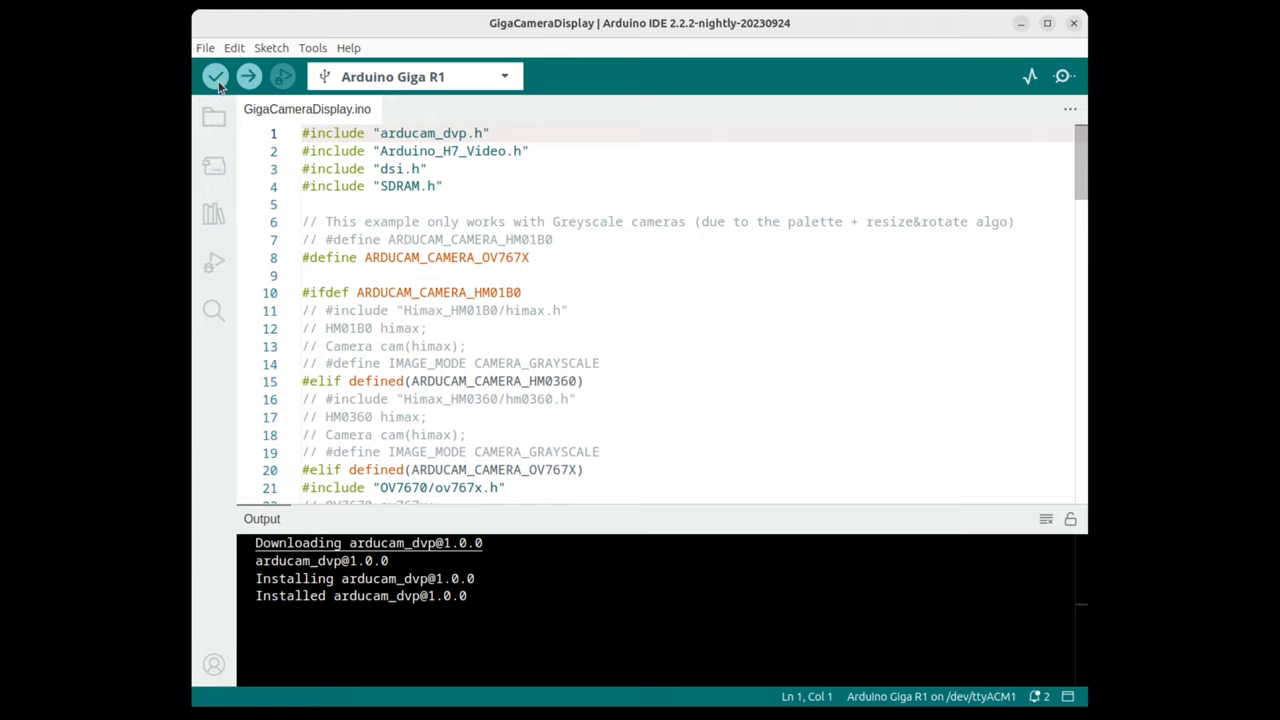
{"action": "left_click", "coordinate": [215, 76]}
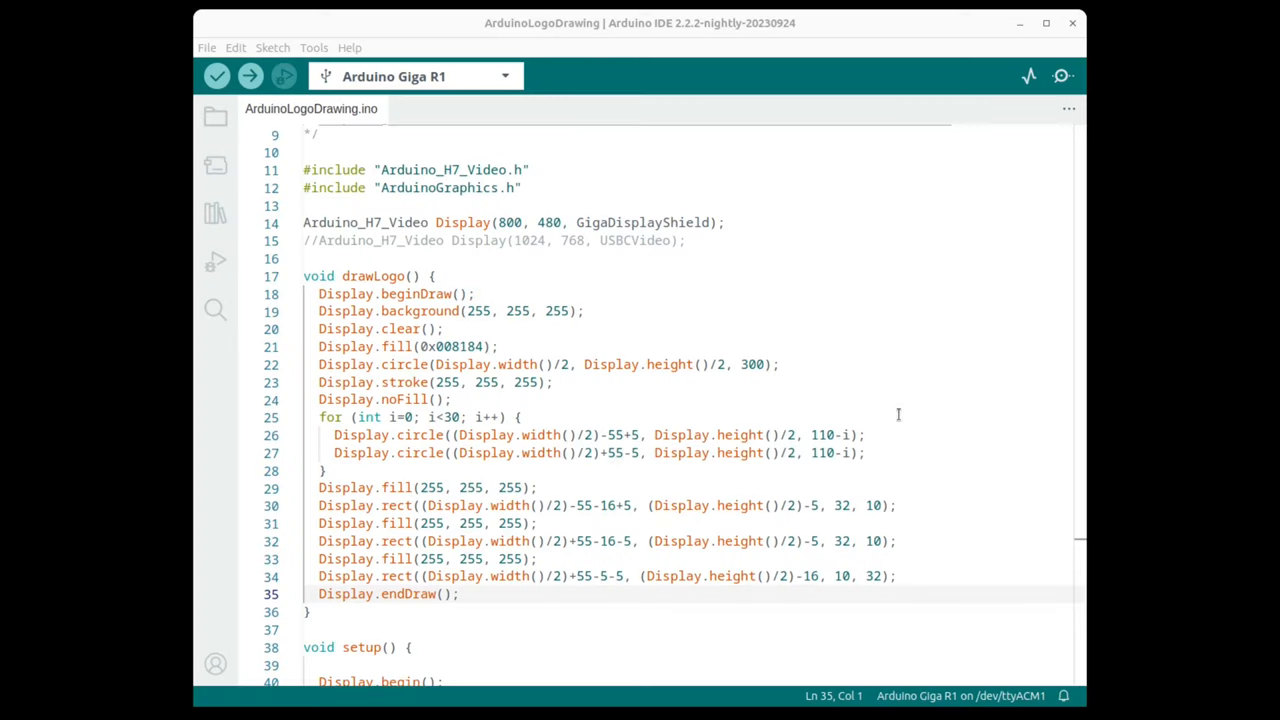
{"action": "mouse_move", "coordinate": [705, 311]}
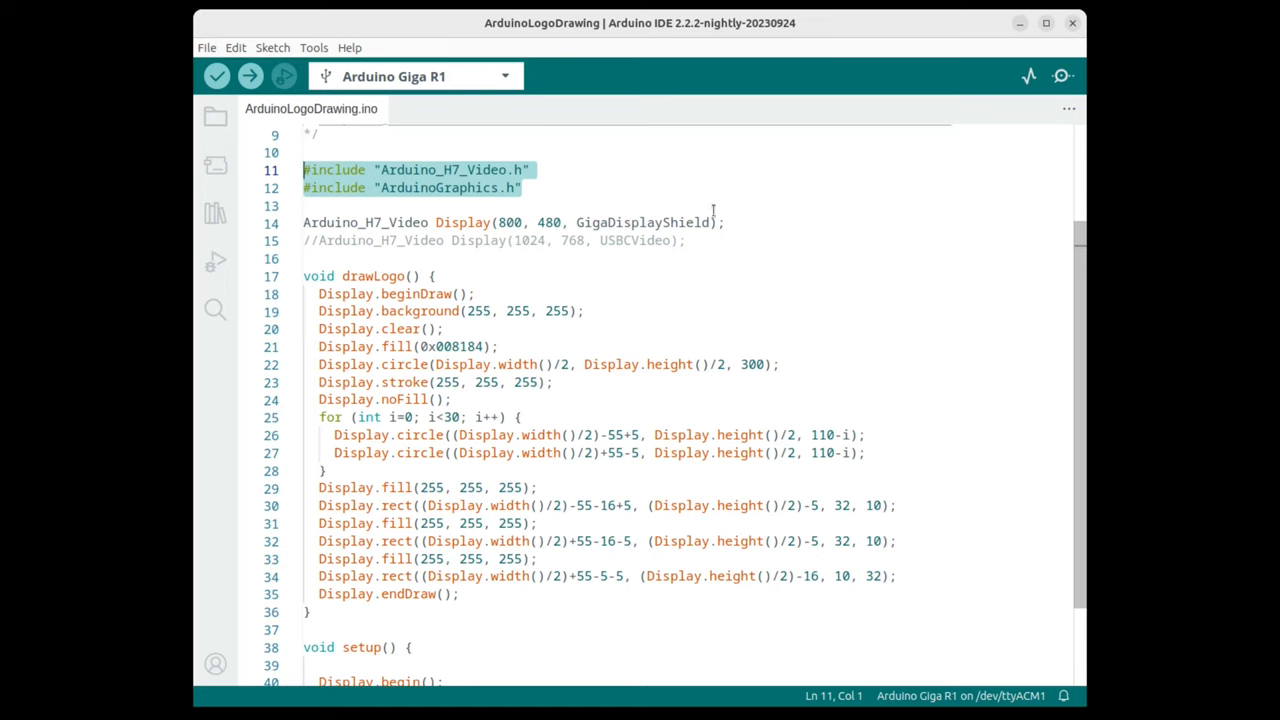
{"action": "left_click", "coordinate": [306, 205]}
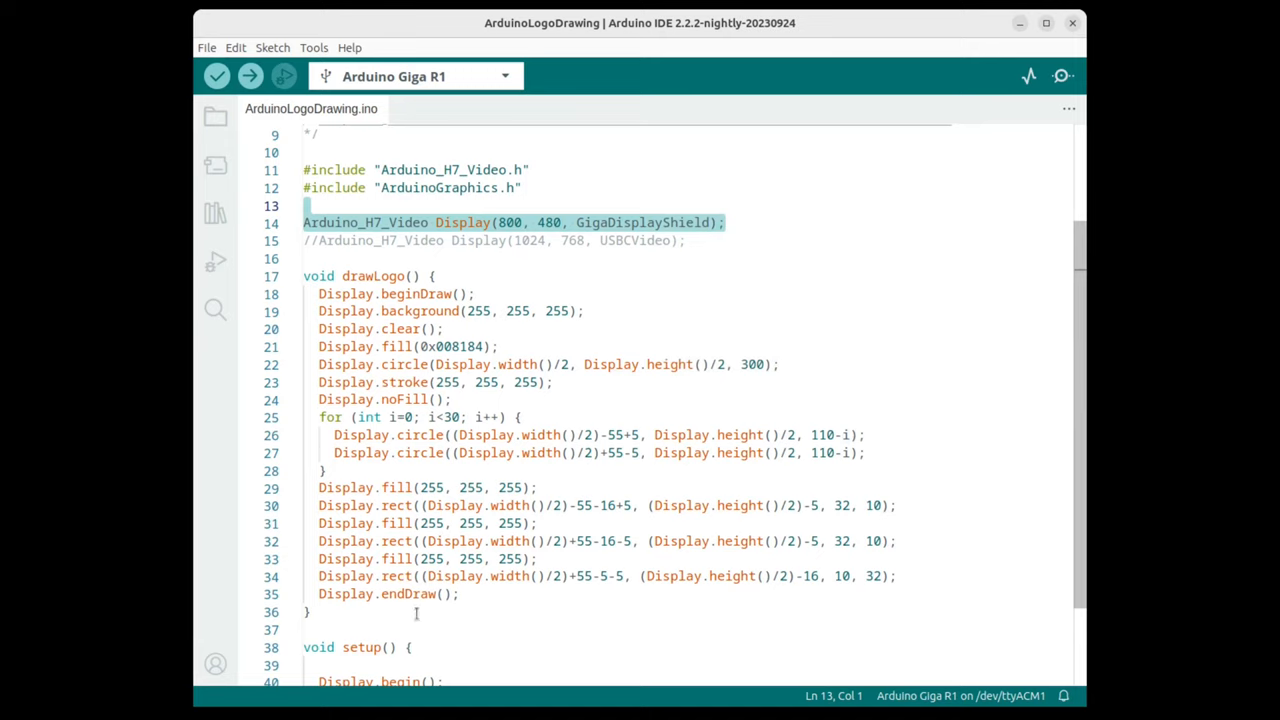
{"action": "mouse_move", "coordinate": [467, 611]}
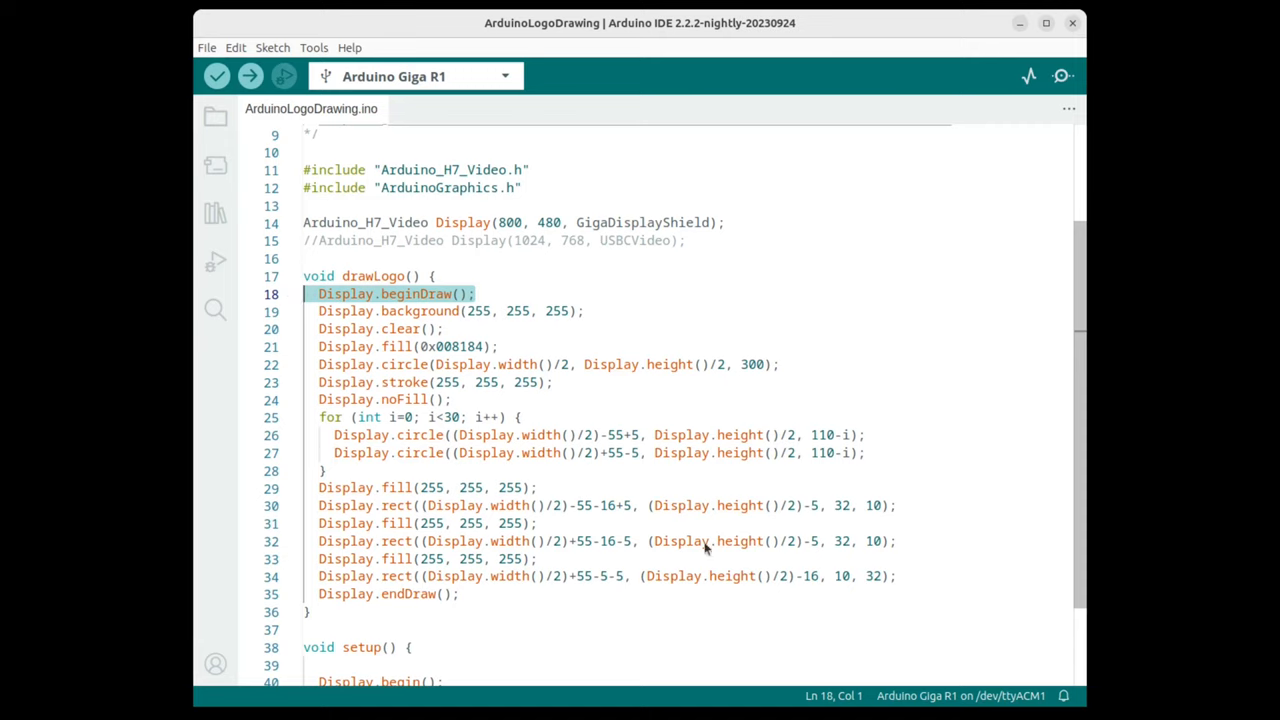
{"action": "mouse_move", "coordinate": [682, 541]}
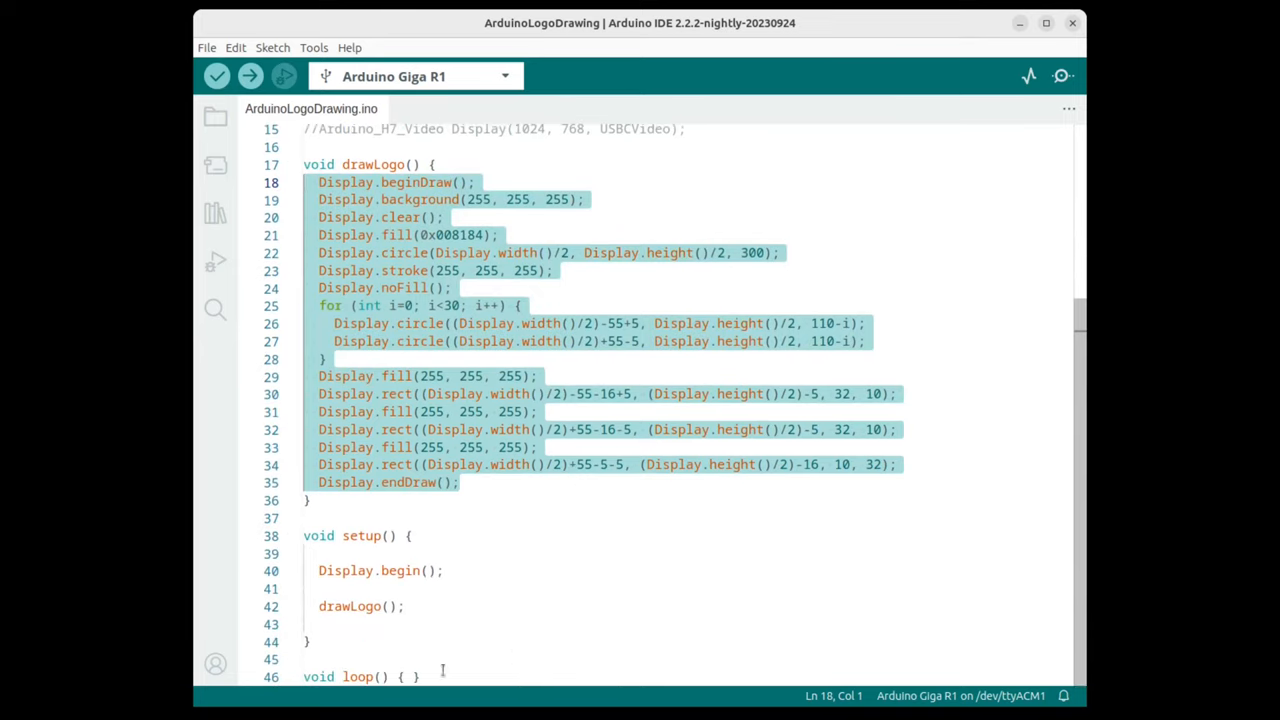
{"action": "mouse_move", "coordinate": [523, 645]}
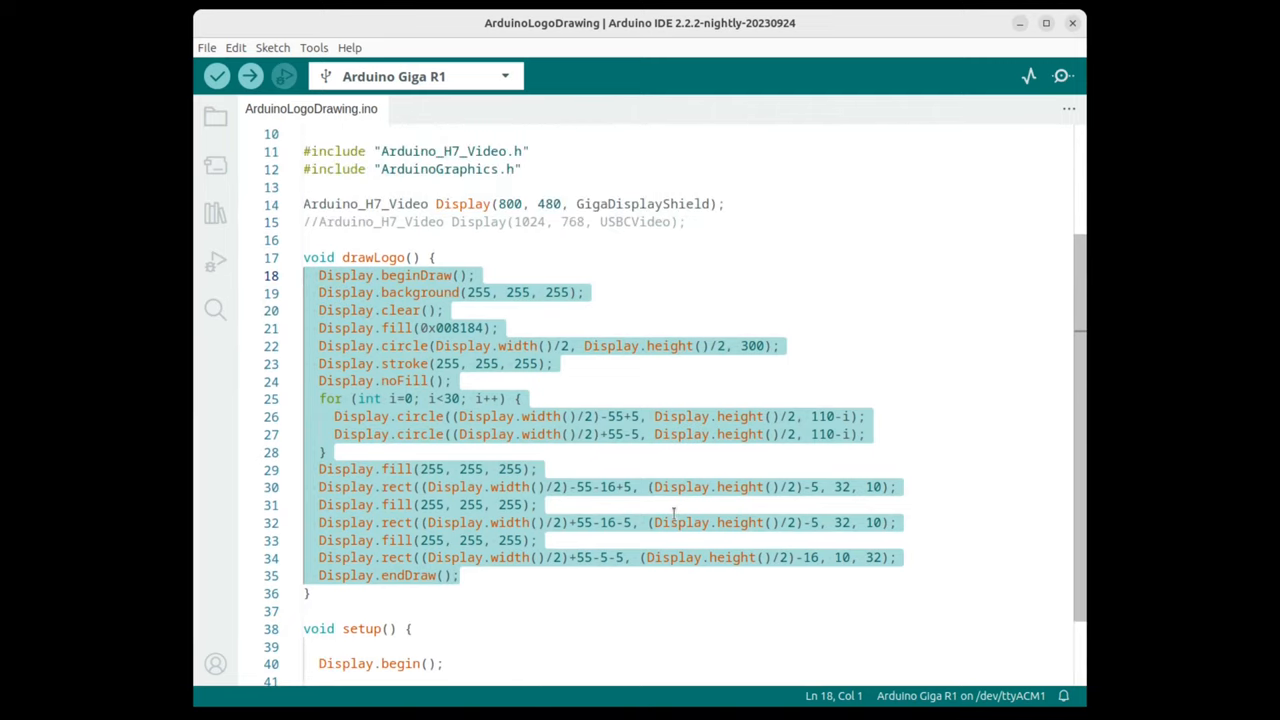
{"action": "left_click", "coordinate": [407, 310]}
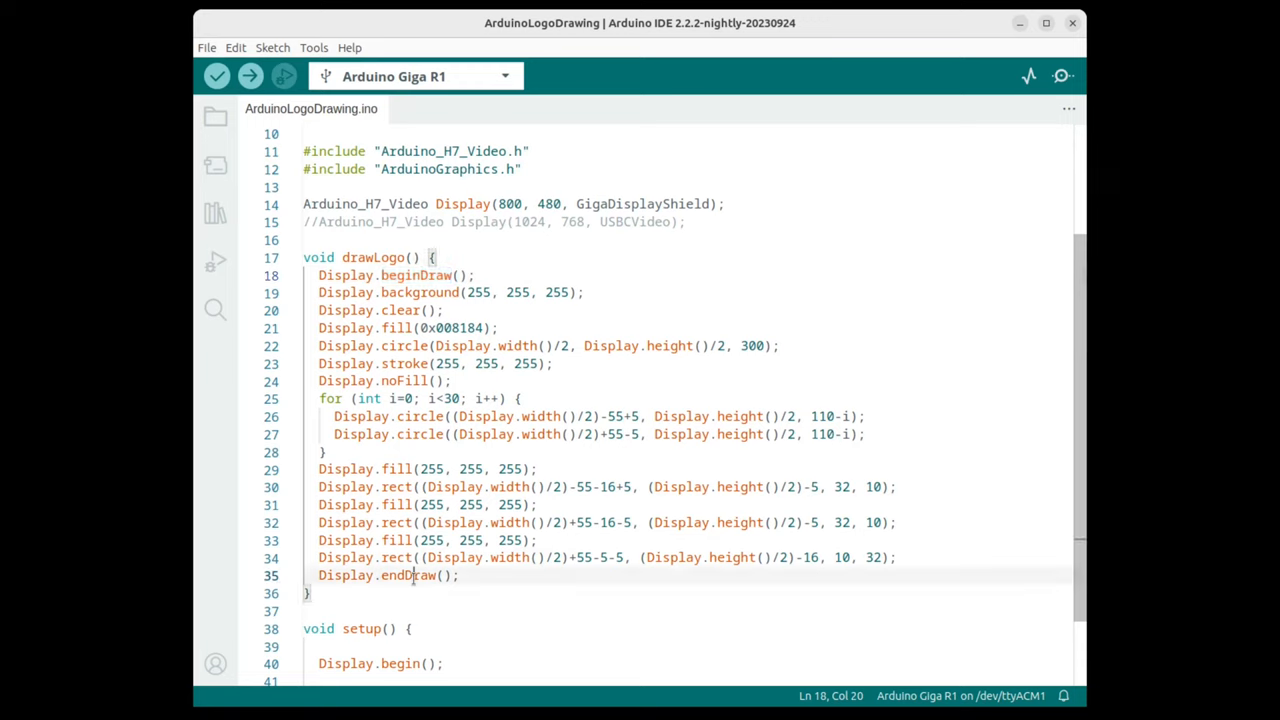
{"action": "double_click", "coordinate": [408, 575]}
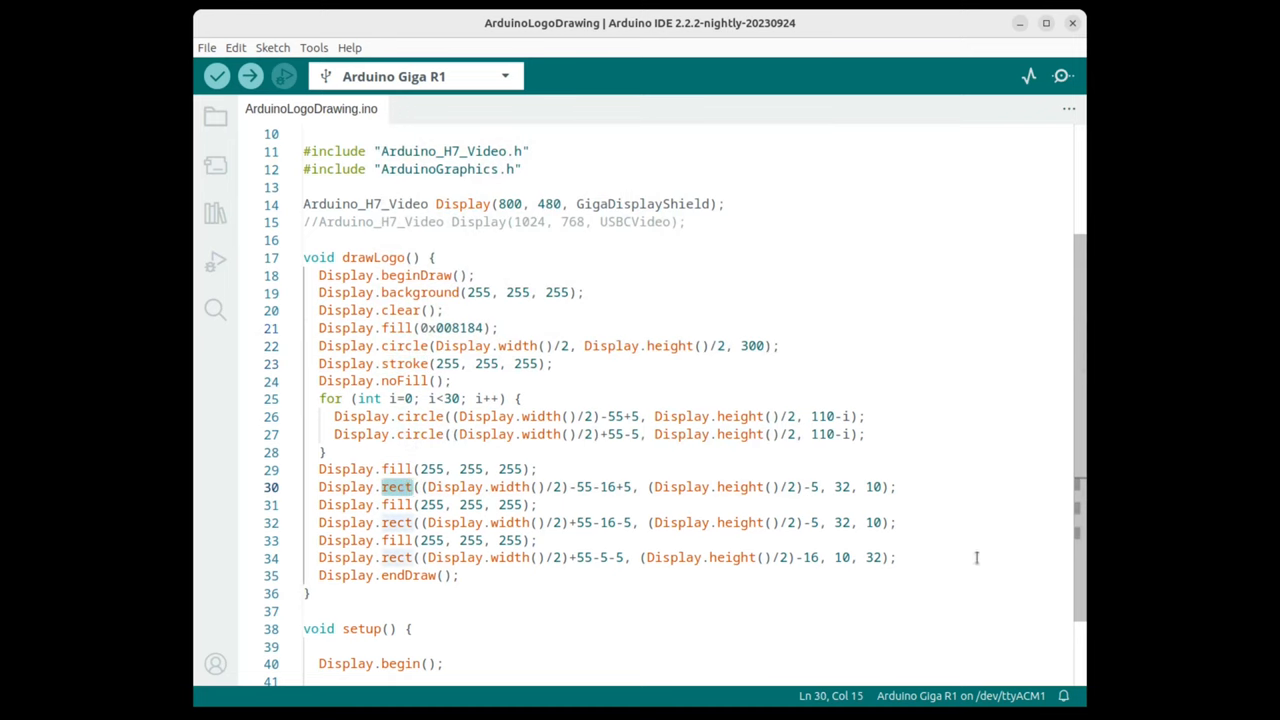
{"action": "mouse_move", "coordinate": [980, 550]}
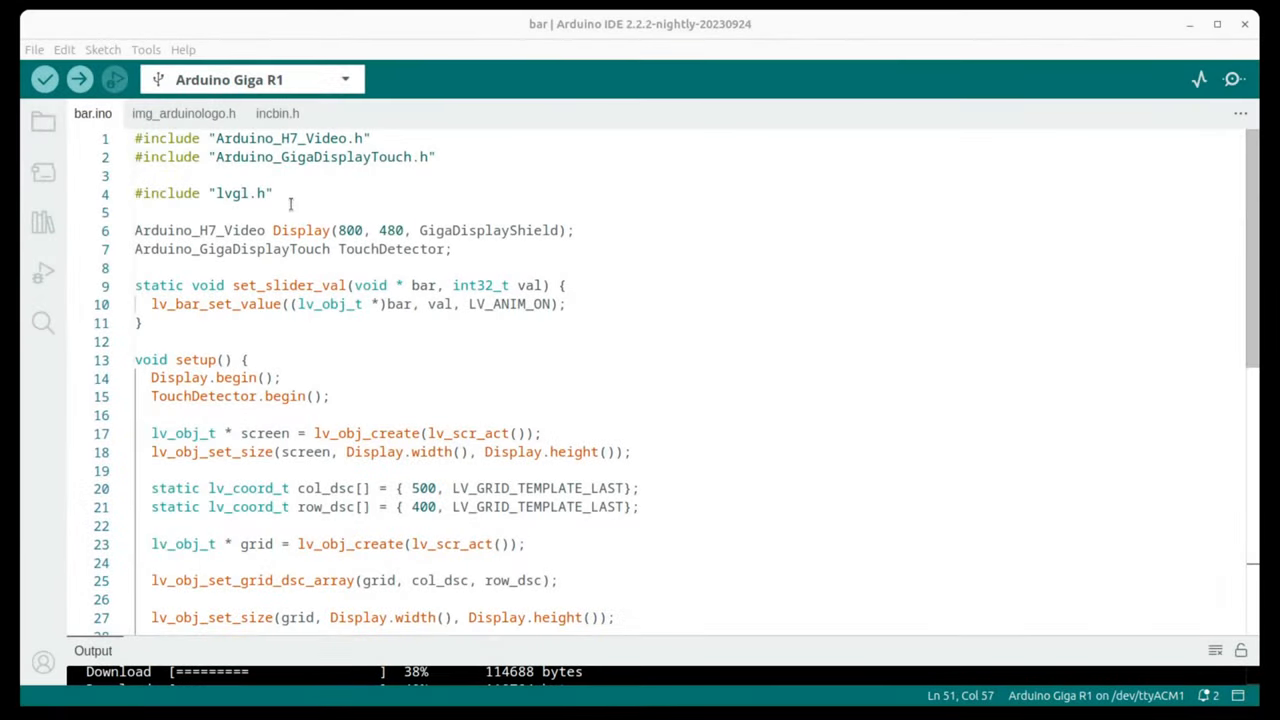
{"action": "triple_click", "coordinate": [203, 193]}
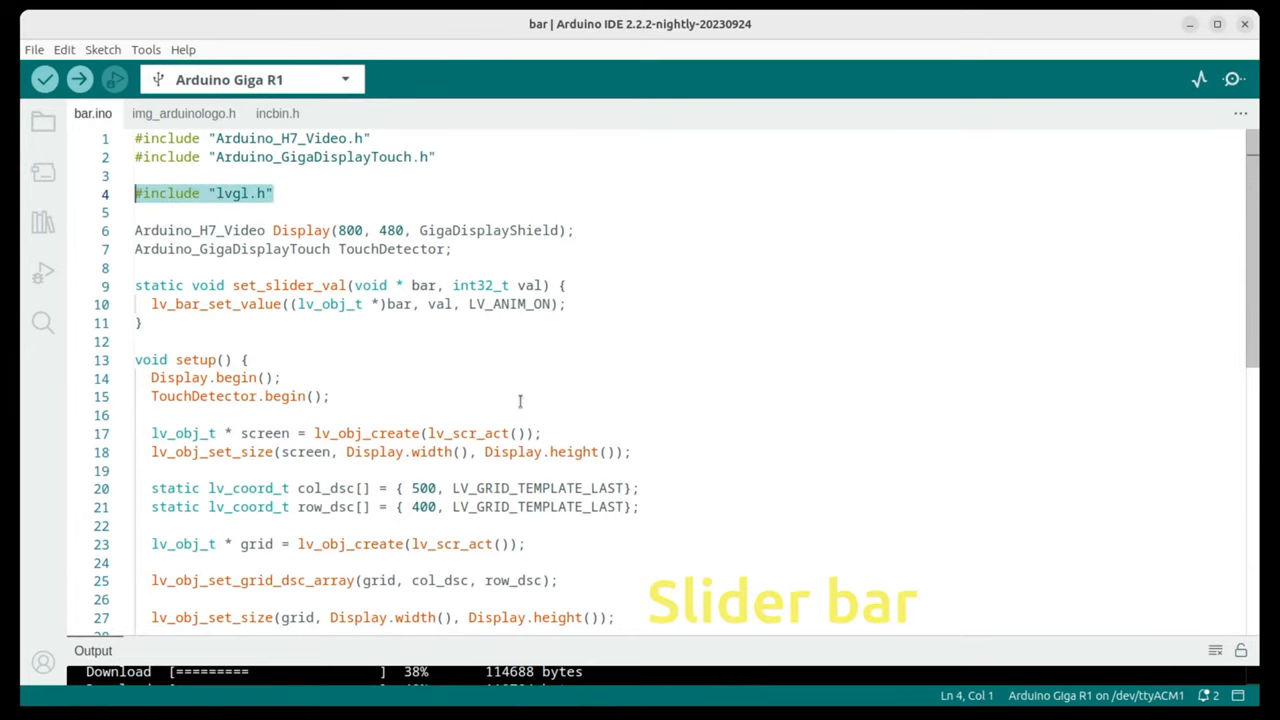
{"action": "mouse_move", "coordinate": [529, 405]}
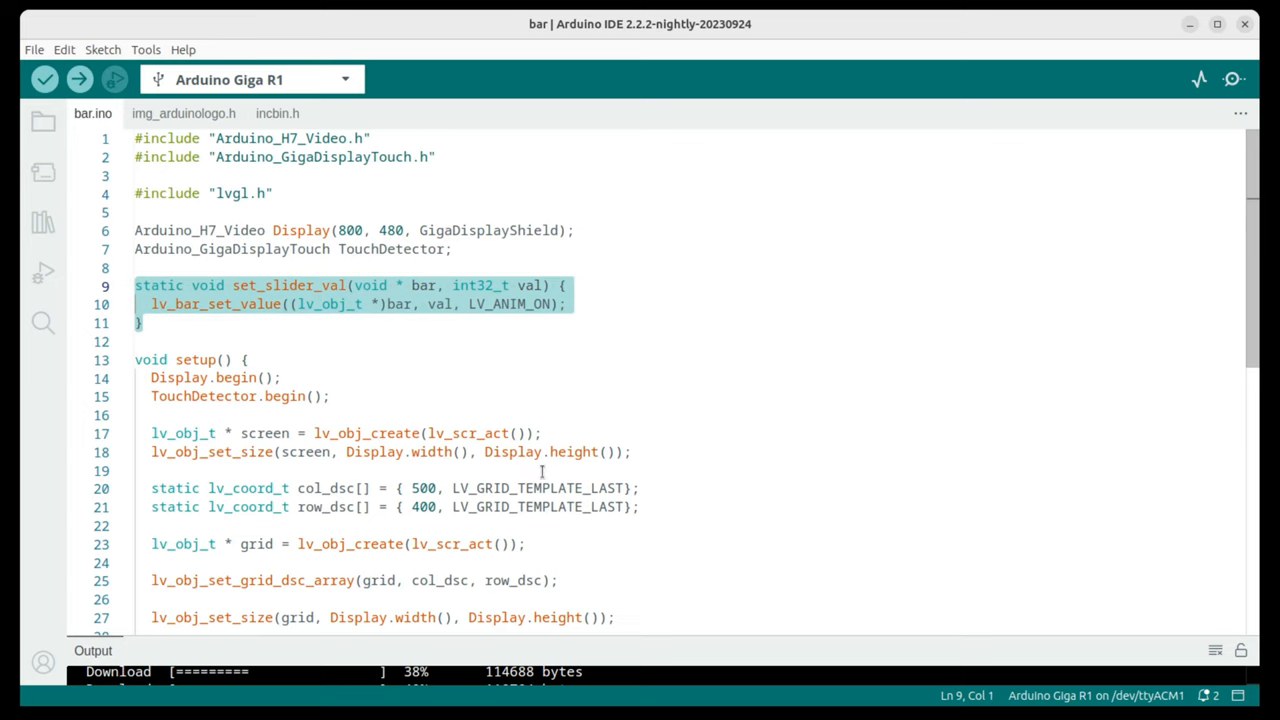
{"action": "scroll", "scroll_direction": "down", "scroll_amount": 3}
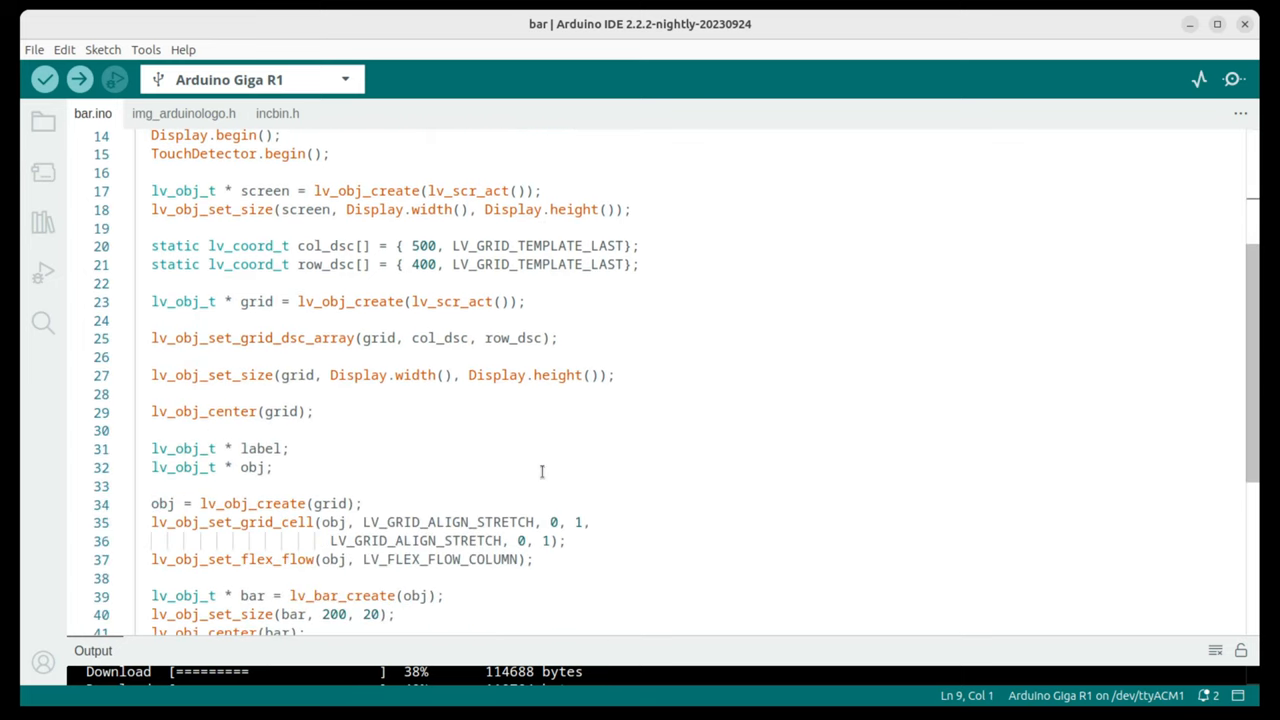
{"action": "mouse_move", "coordinate": [354, 413]}
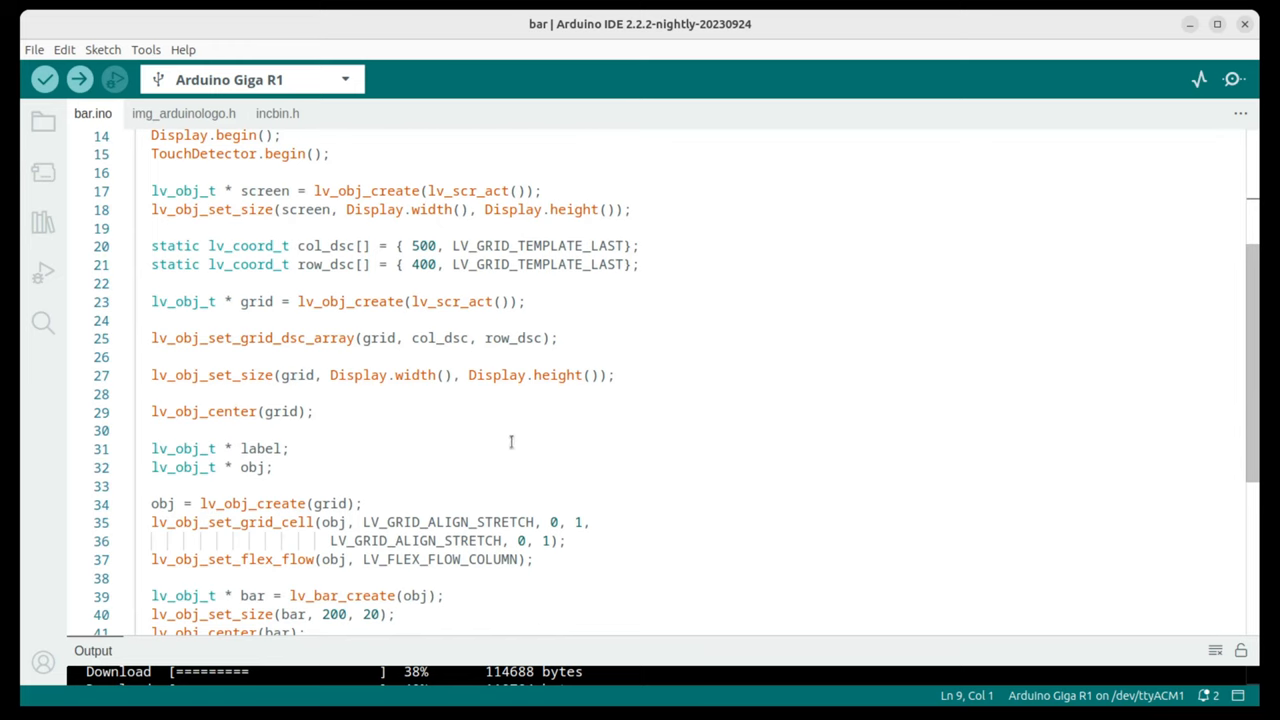
{"action": "scroll", "scroll_direction": "down", "scroll_amount": 3}
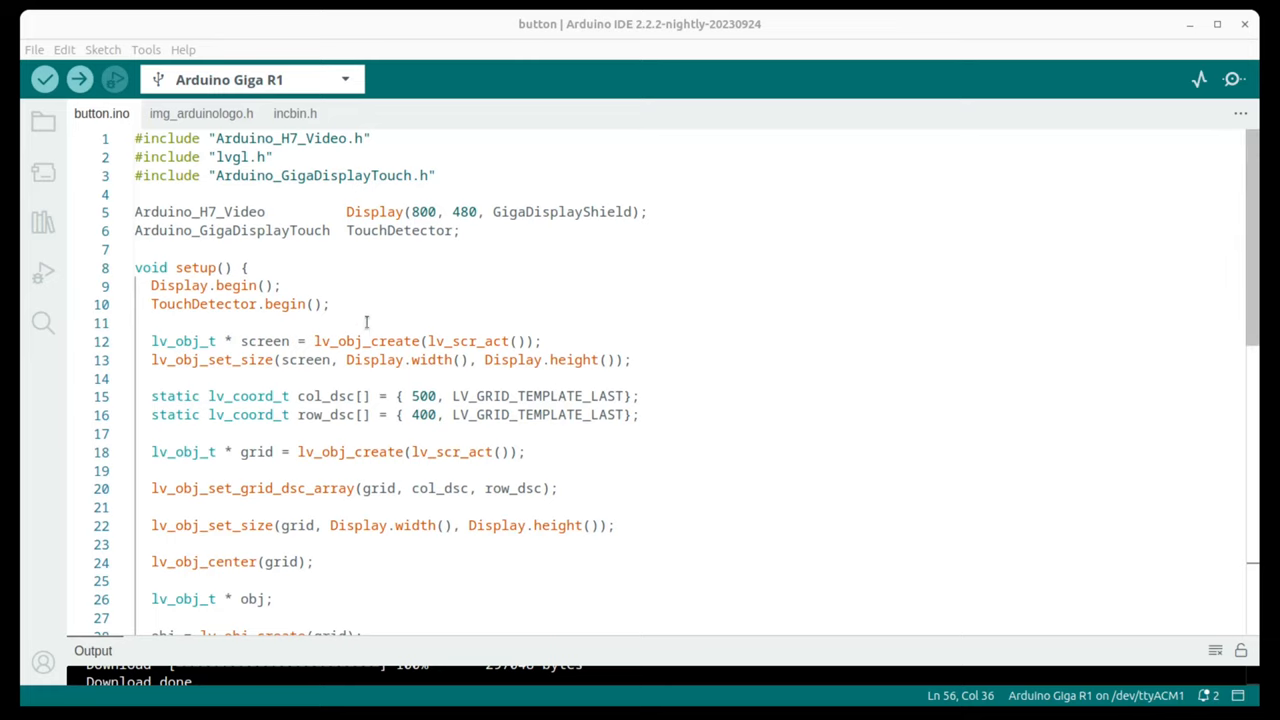
{"action": "mouse_move", "coordinate": [572, 199]}
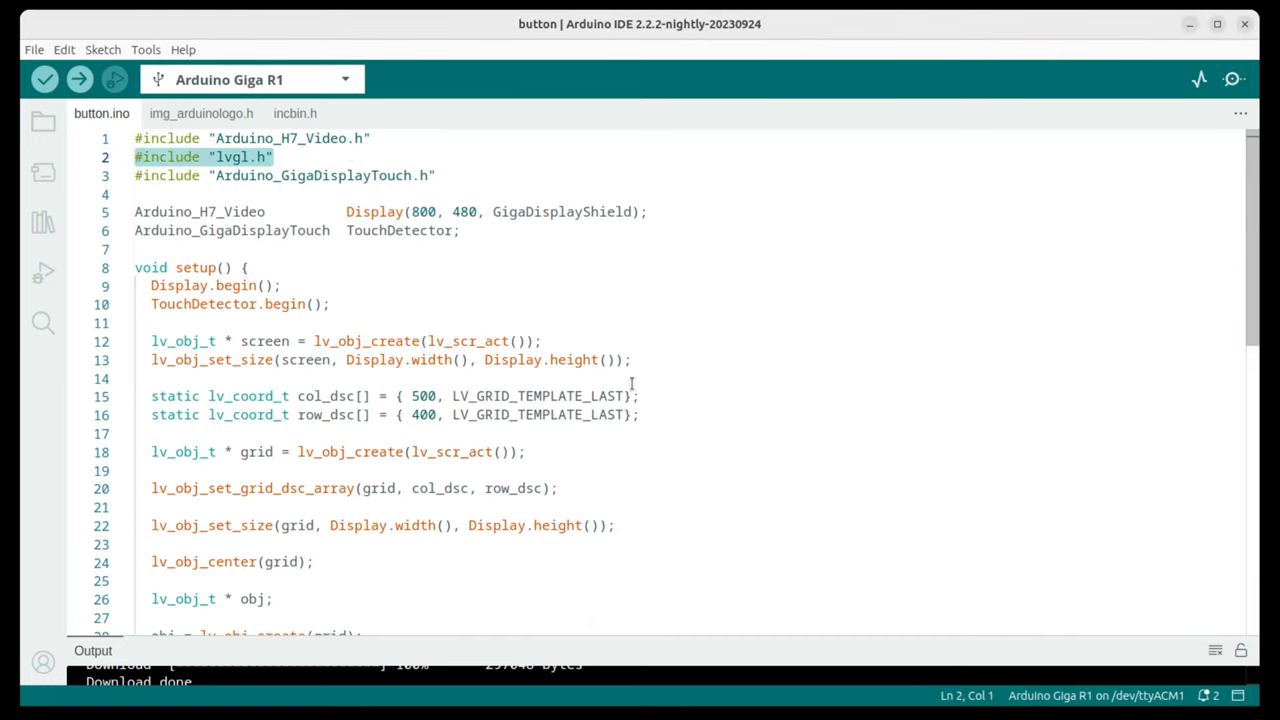
{"action": "mouse_move", "coordinate": [709, 461]}
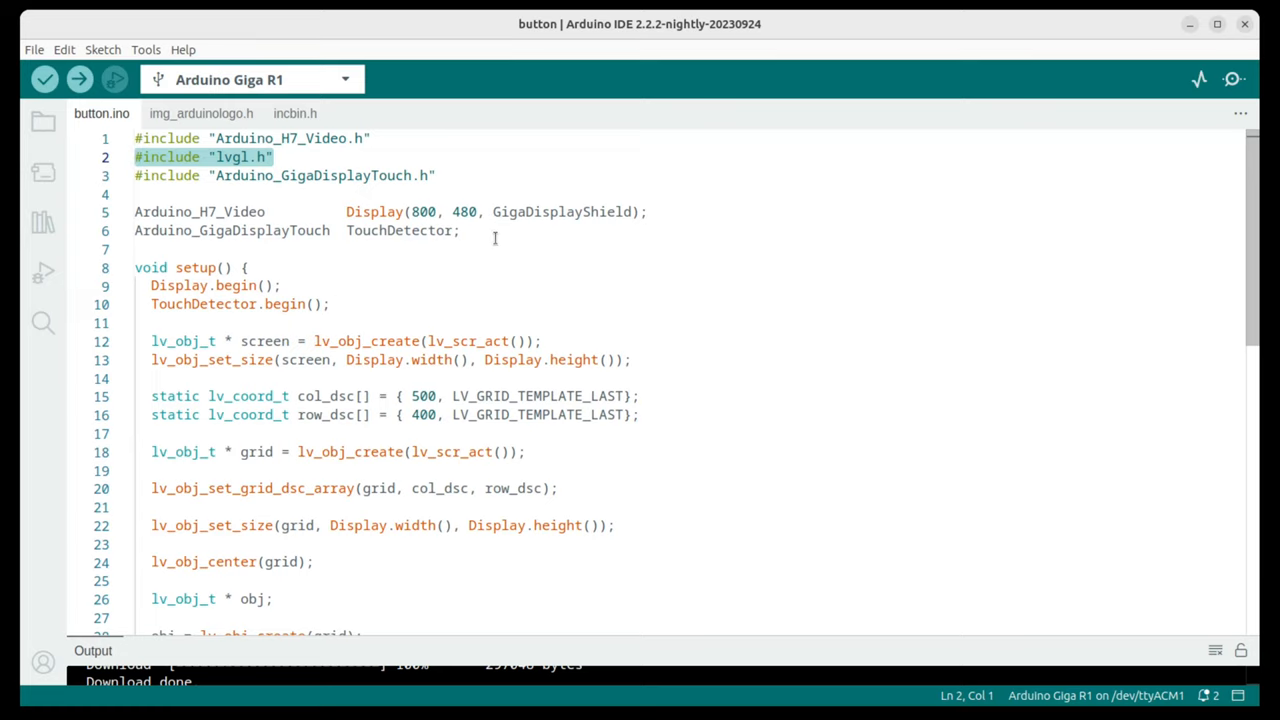
{"action": "mouse_move", "coordinate": [612, 465]}
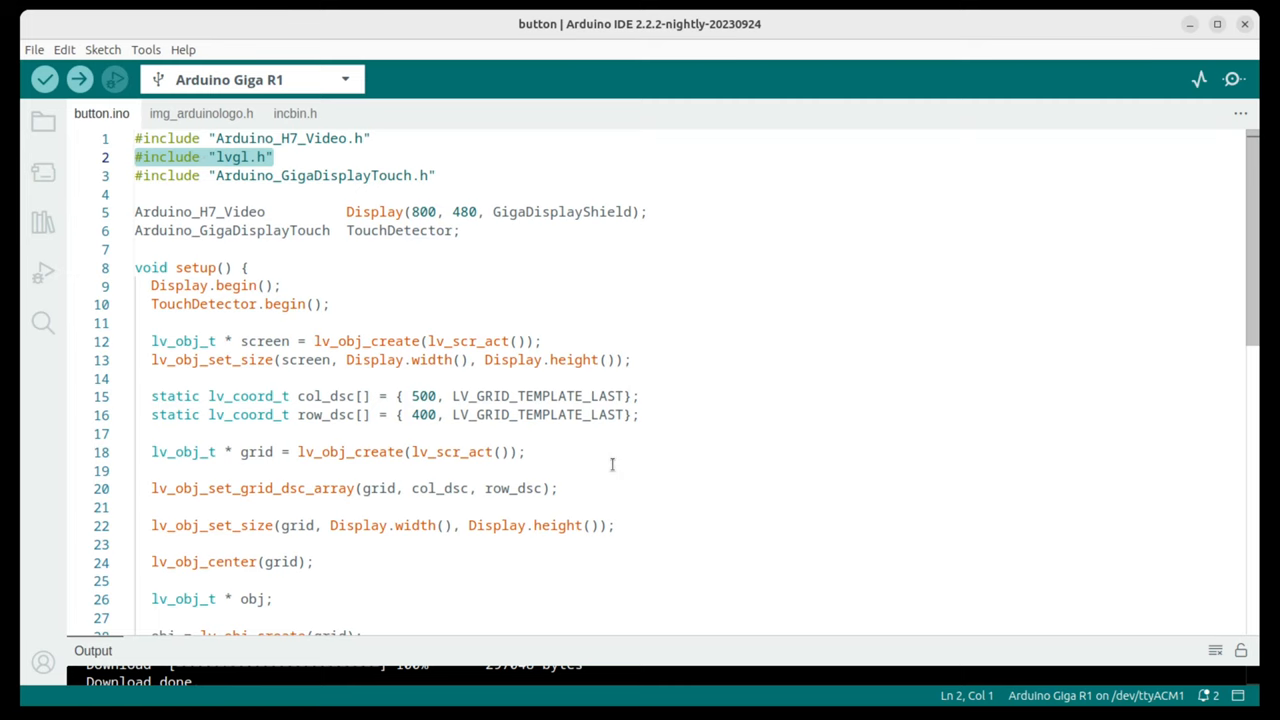
{"action": "scroll", "scroll_direction": "down", "scroll_amount": 3}
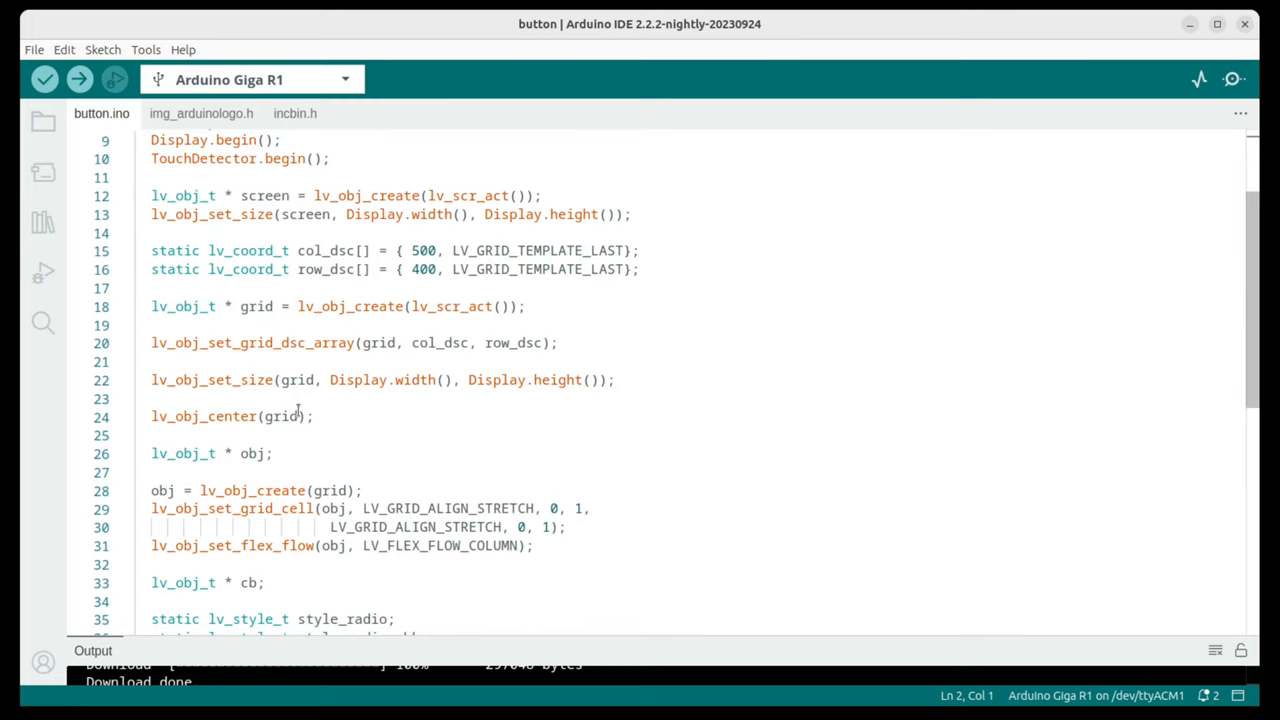
{"action": "left_click_drag", "start_coordinate": [150, 306], "coordinate": [313, 416]}
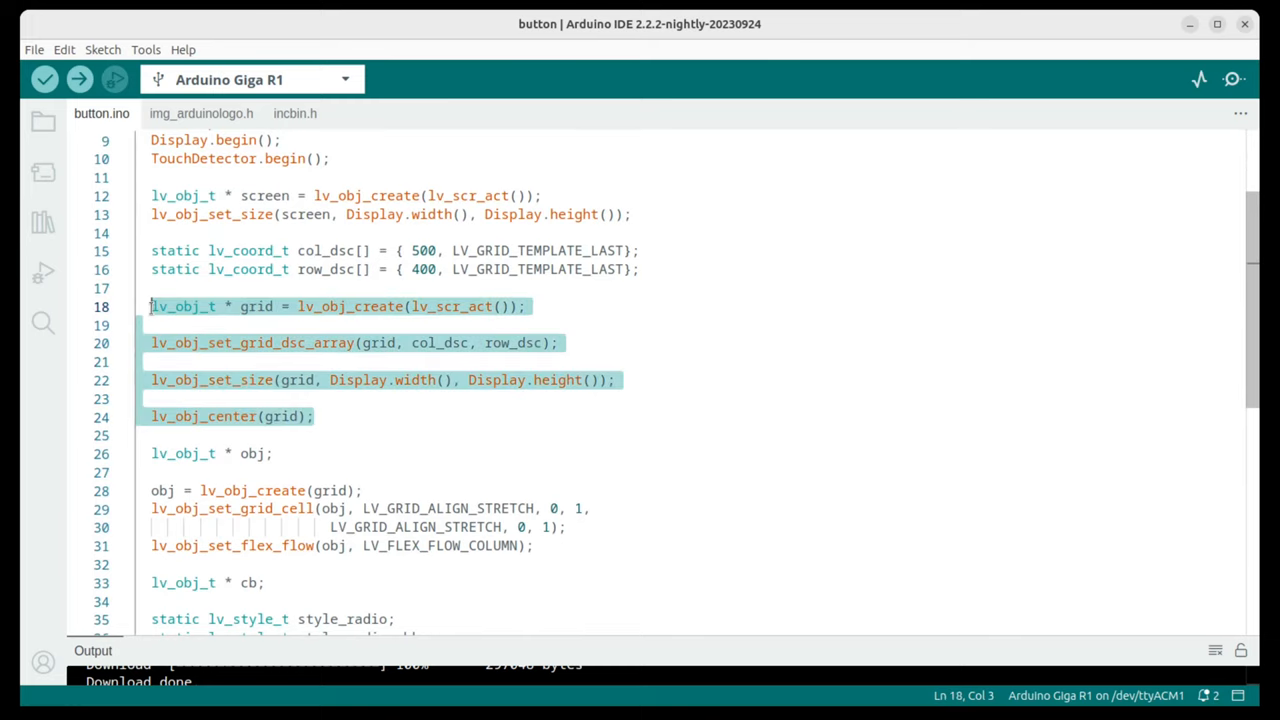
{"action": "scroll", "scroll_direction": "down", "scroll_amount": 3}
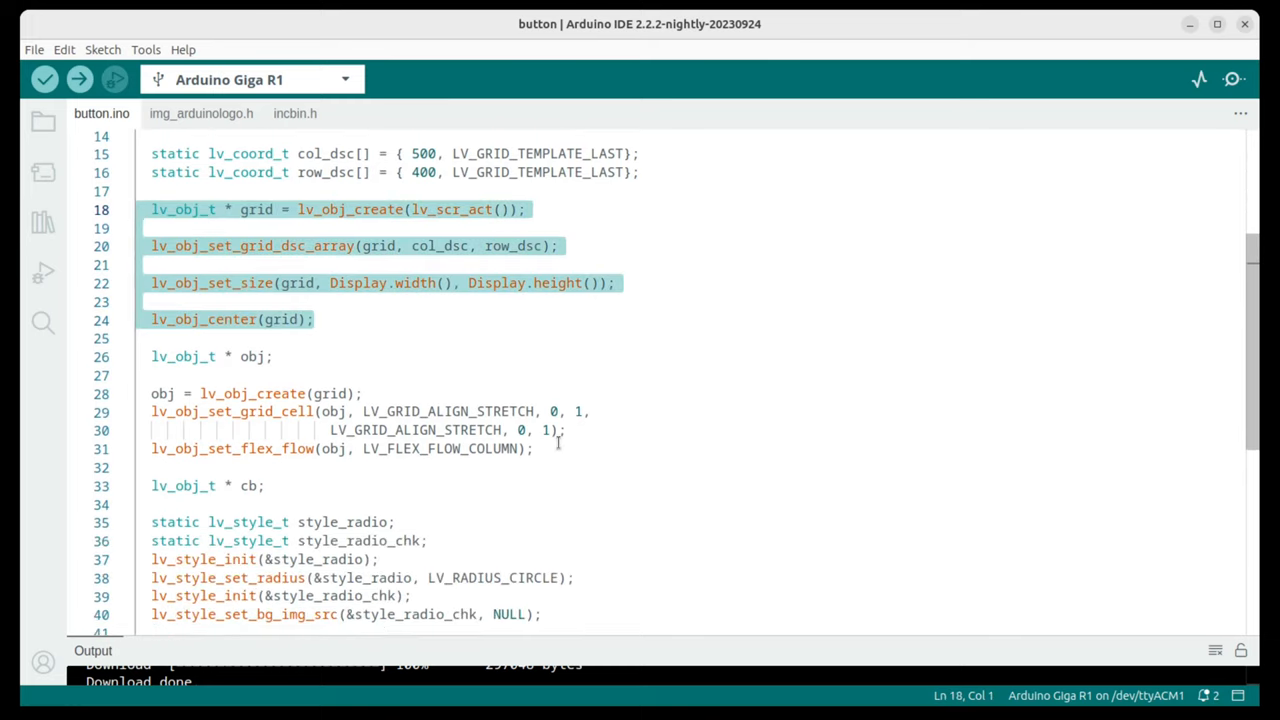
{"action": "scroll", "scroll_direction": "down", "scroll_amount": 3}
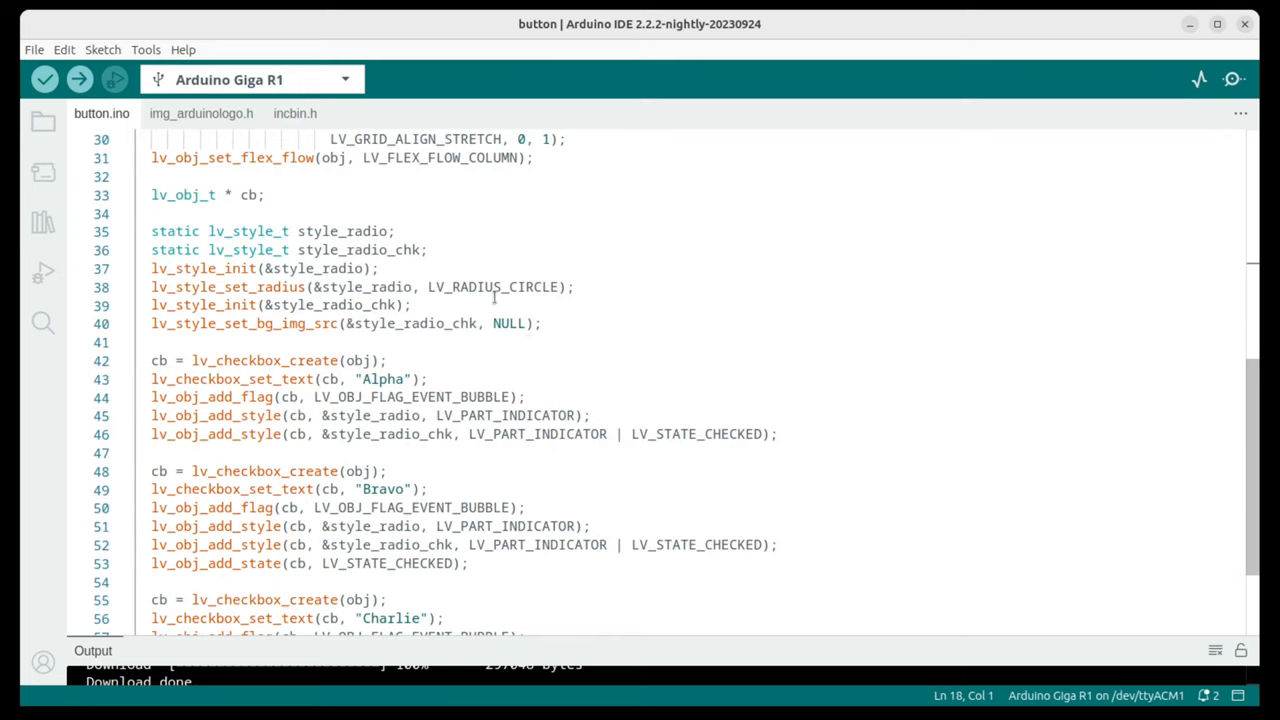
{"action": "mouse_move", "coordinate": [811, 432]}
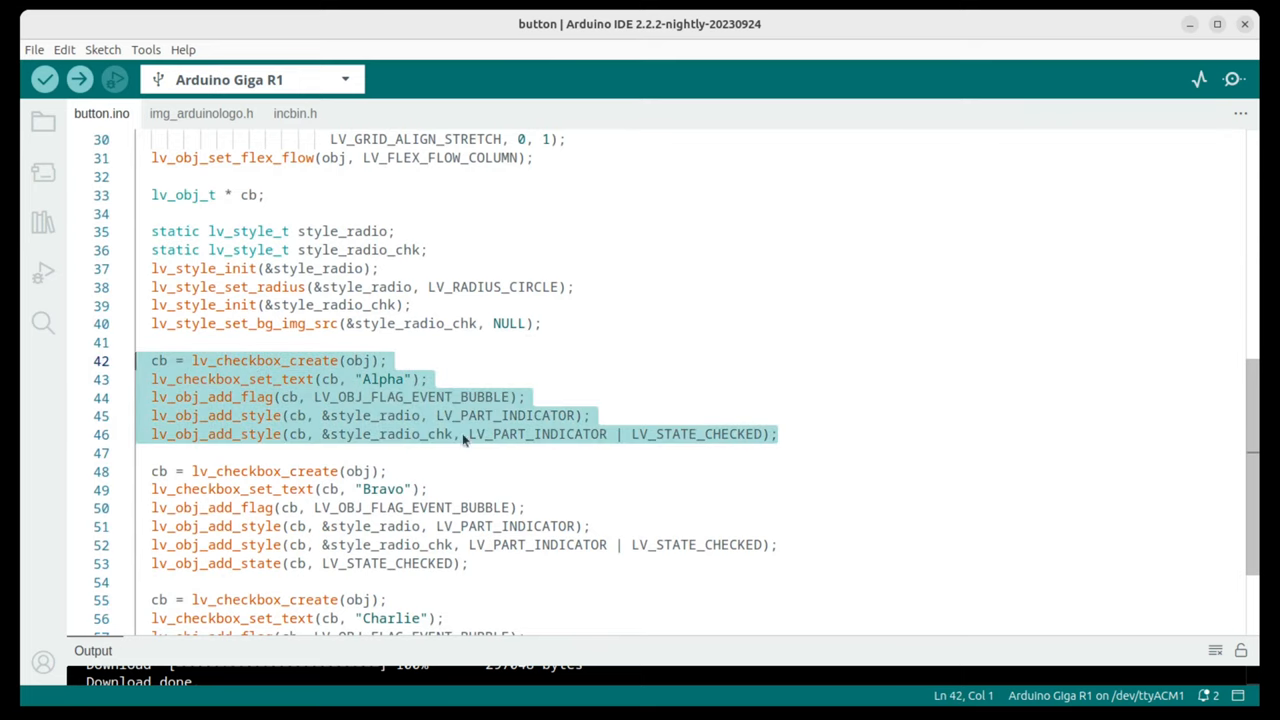
{"action": "scroll", "scroll_direction": "down", "scroll_amount": 3}
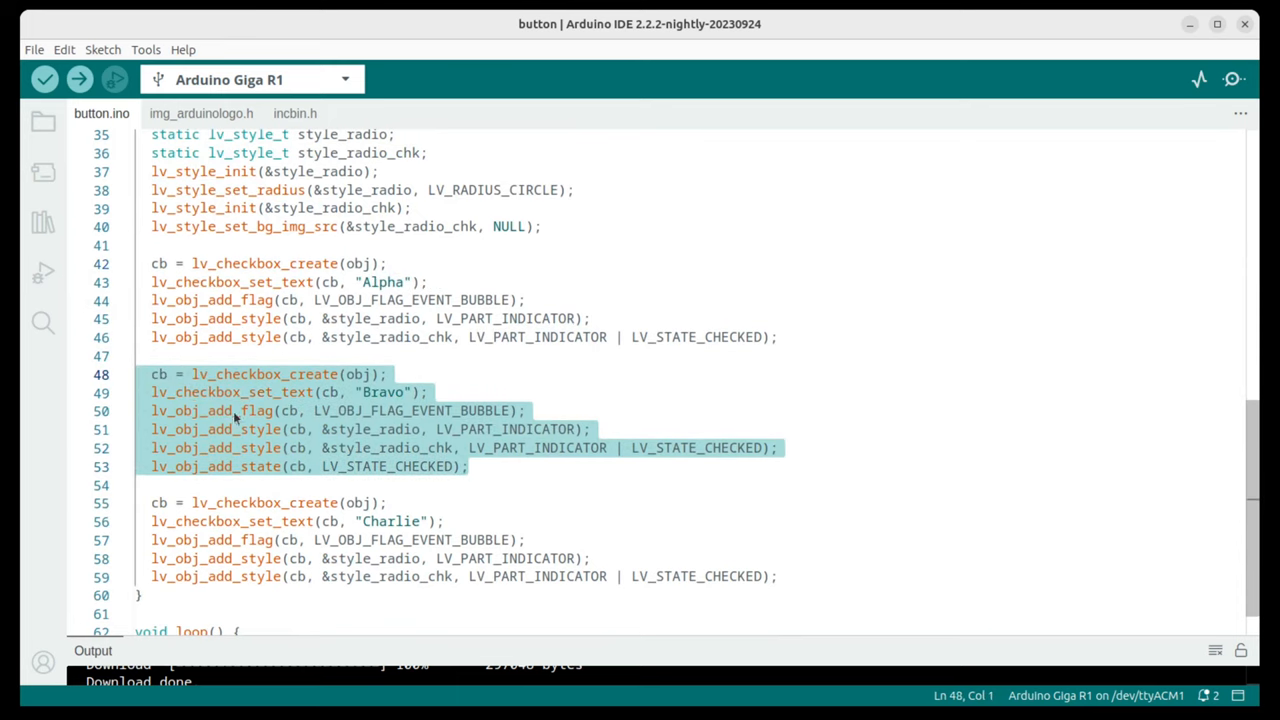
{"action": "mouse_move", "coordinate": [340, 472]}
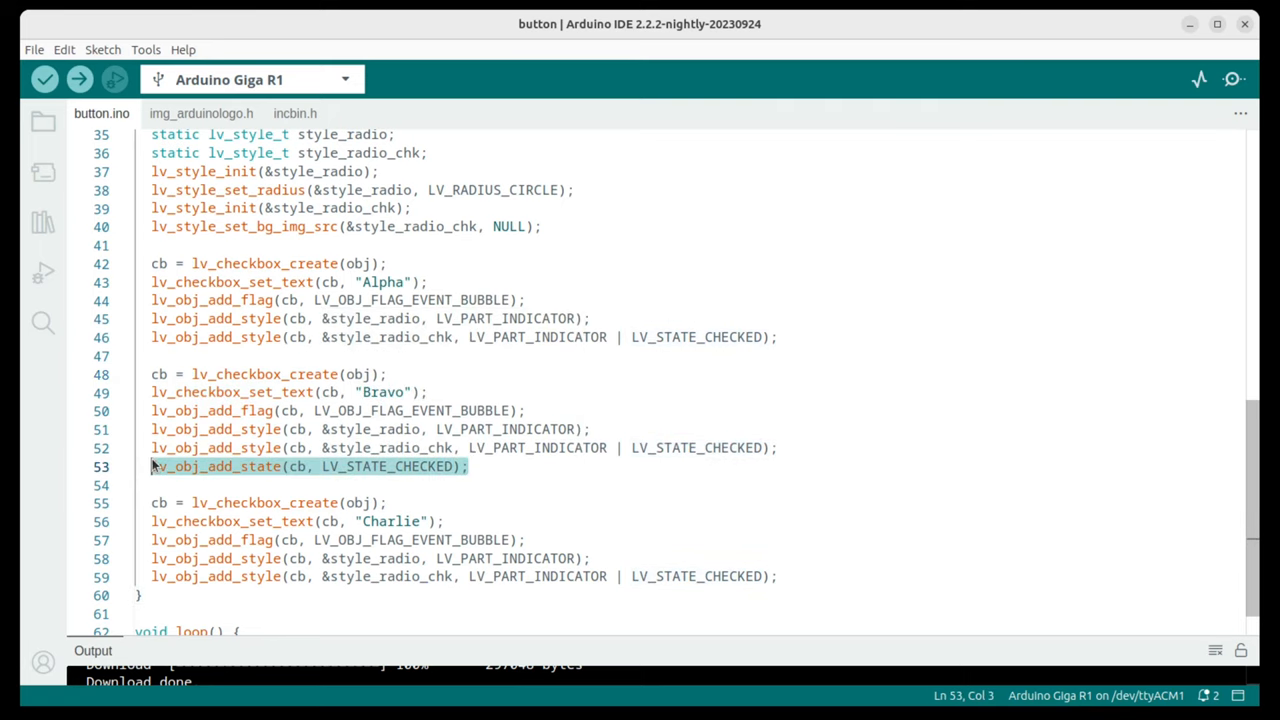
{"action": "left_click", "coordinate": [779, 576]}
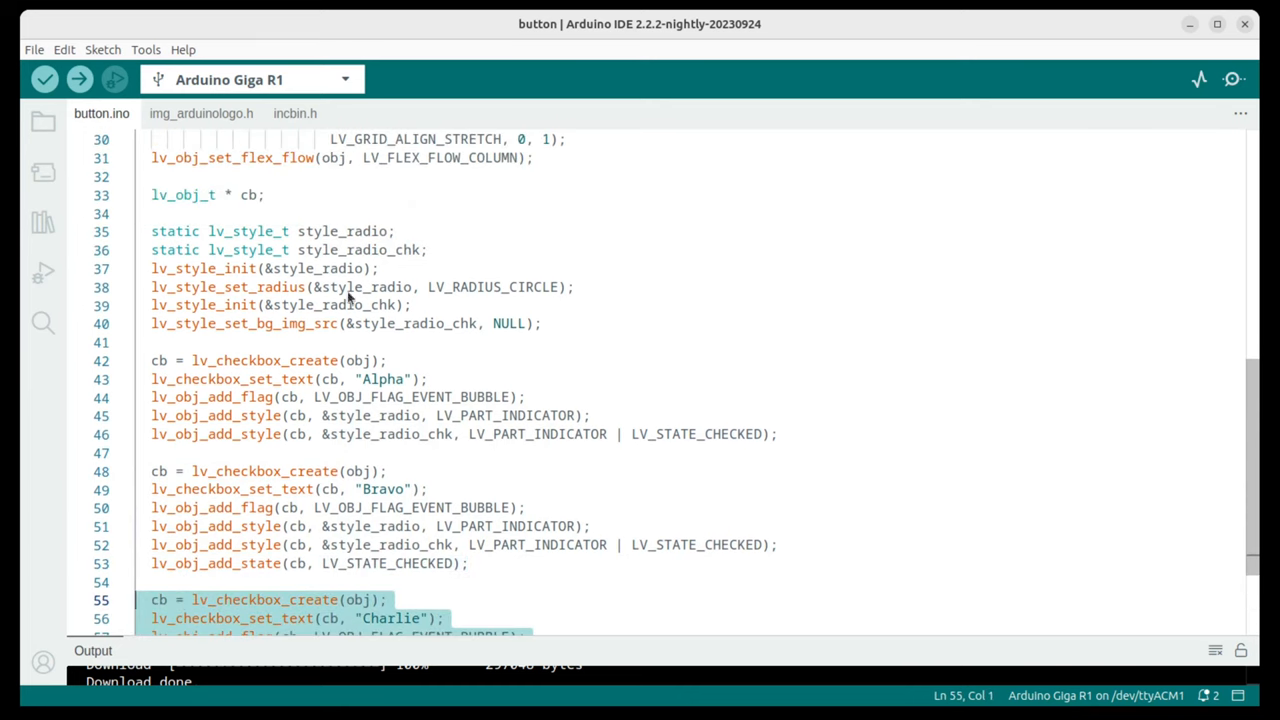
{"action": "mouse_move", "coordinate": [410, 287]}
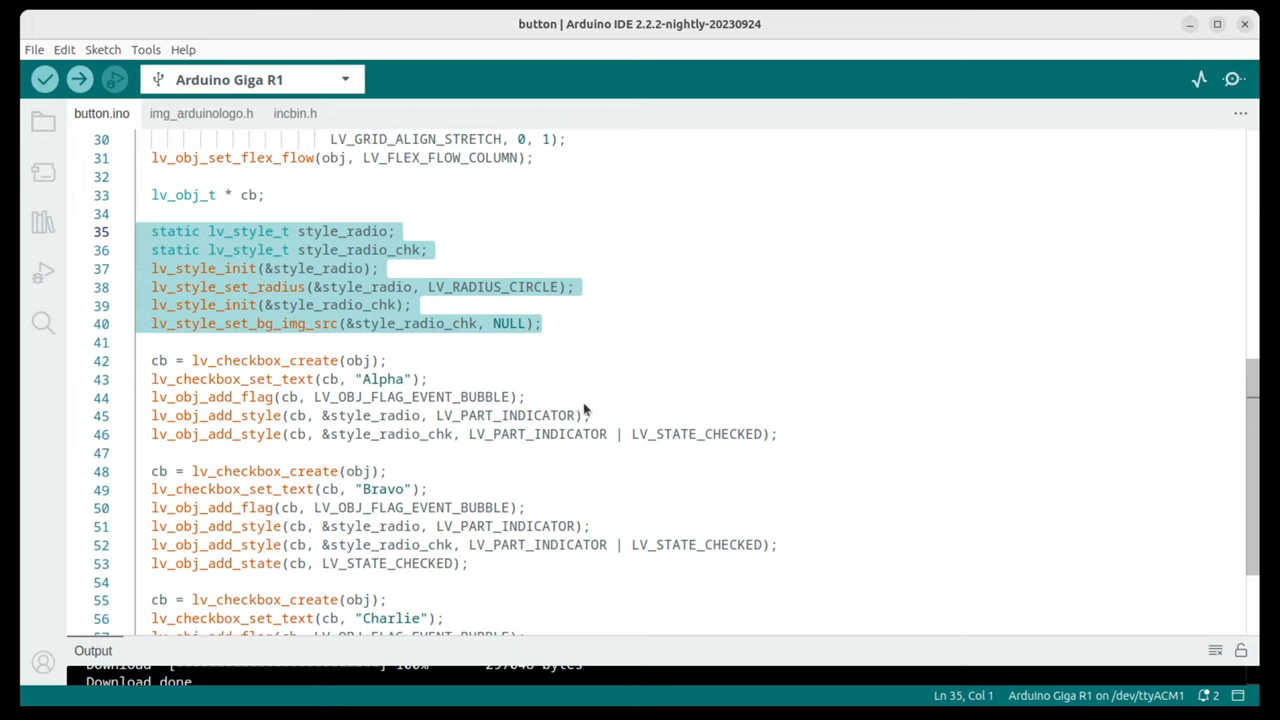
{"action": "mouse_move", "coordinate": [584, 495]}
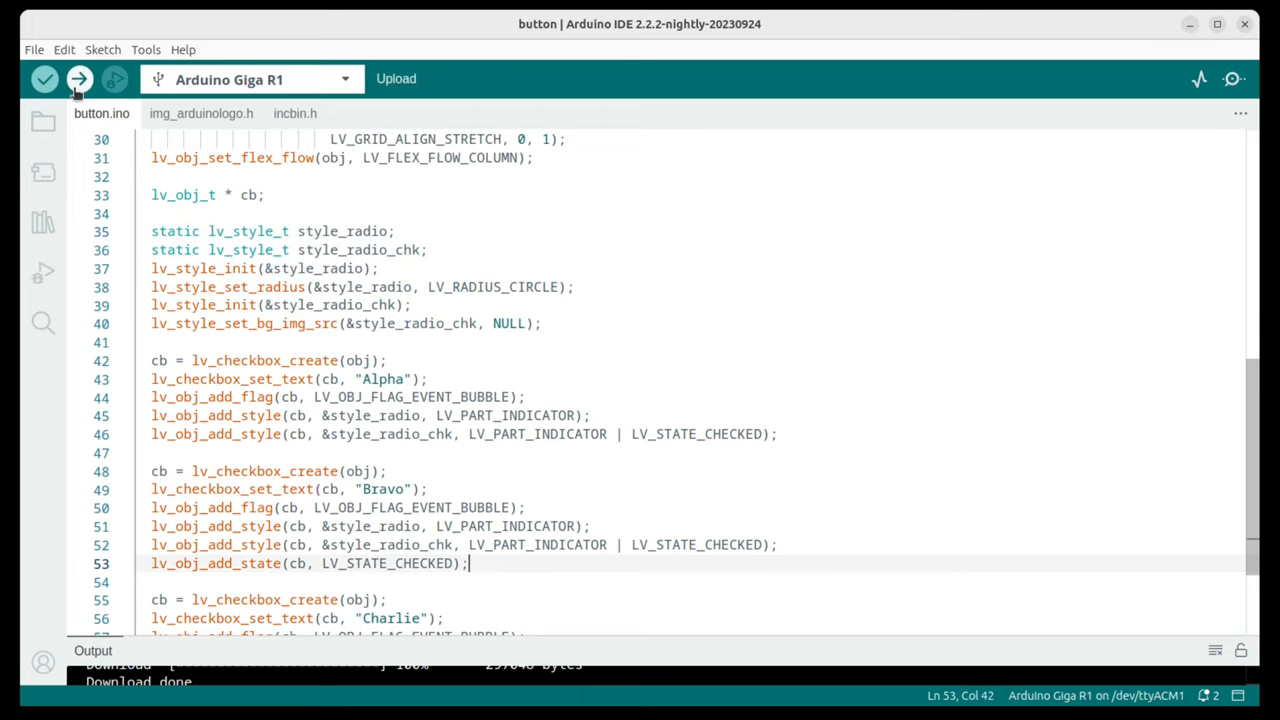
{"action": "left_click", "coordinate": [79, 79]}
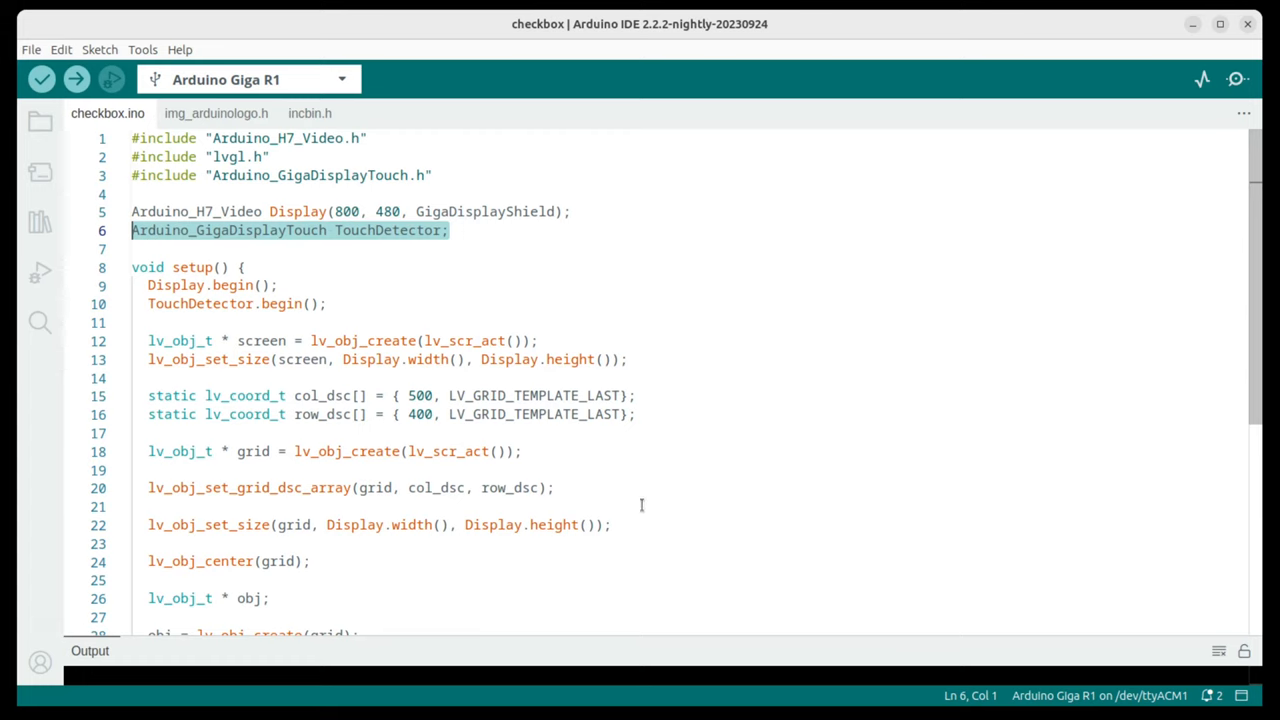
{"action": "scroll", "scroll_direction": "down", "scroll_amount": 3}
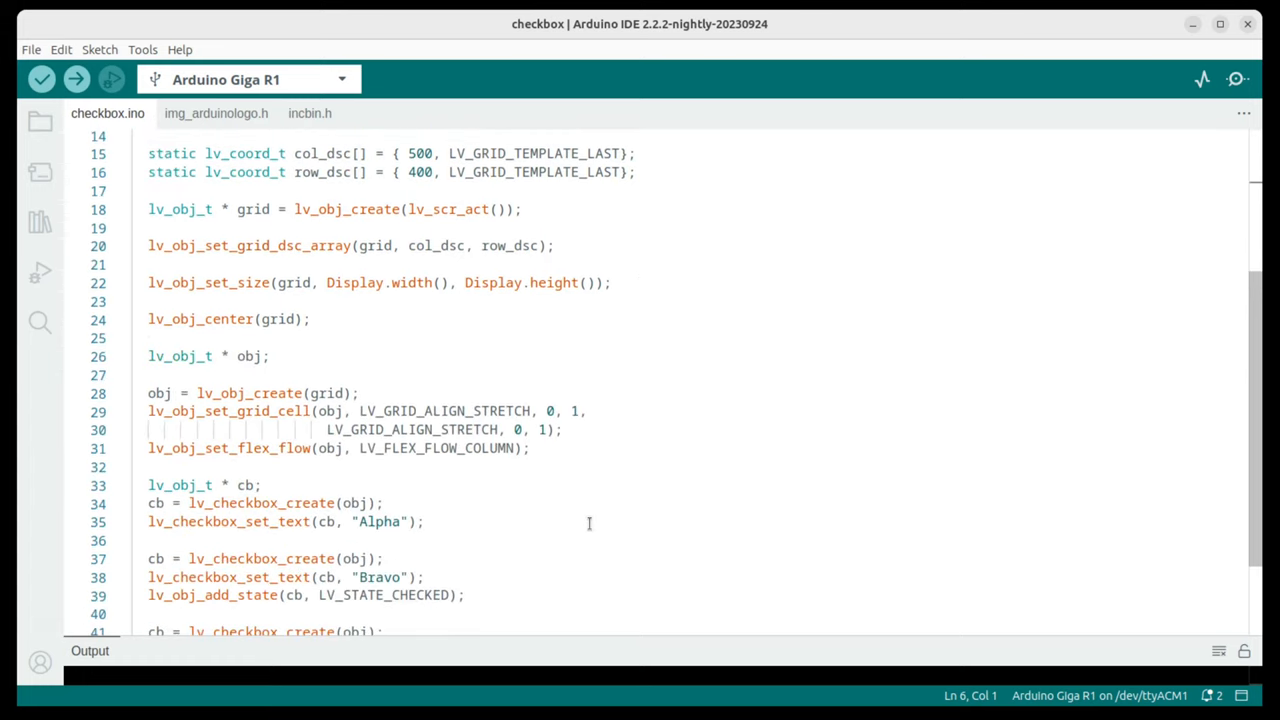
{"action": "scroll", "scroll_direction": "down", "scroll_amount": 3}
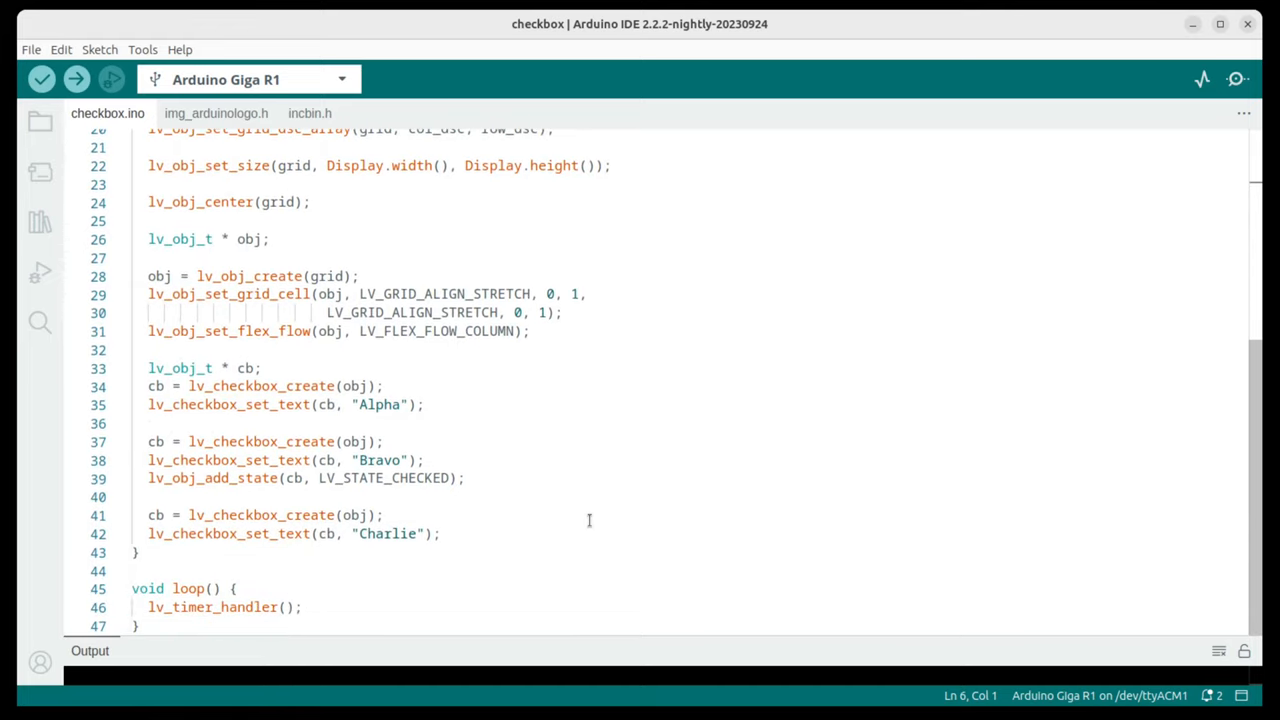
{"action": "mouse_move", "coordinate": [523, 381]}
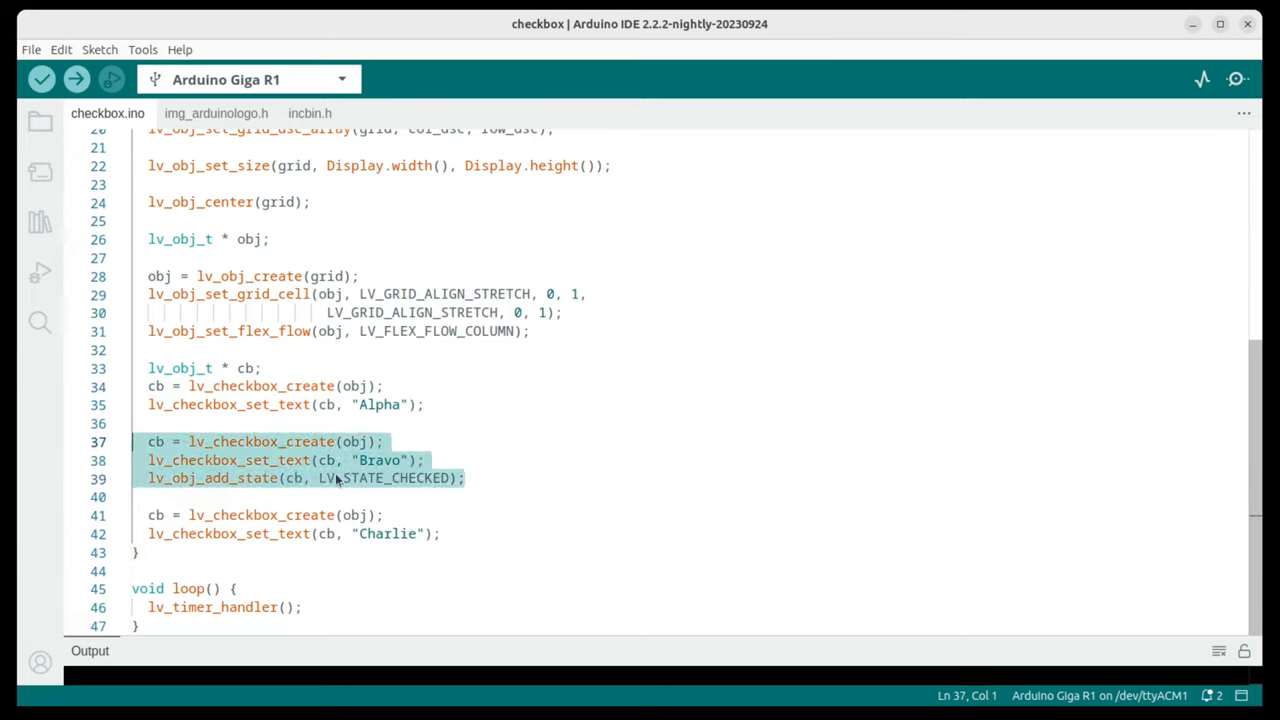
{"action": "left_click", "coordinate": [443, 533]}
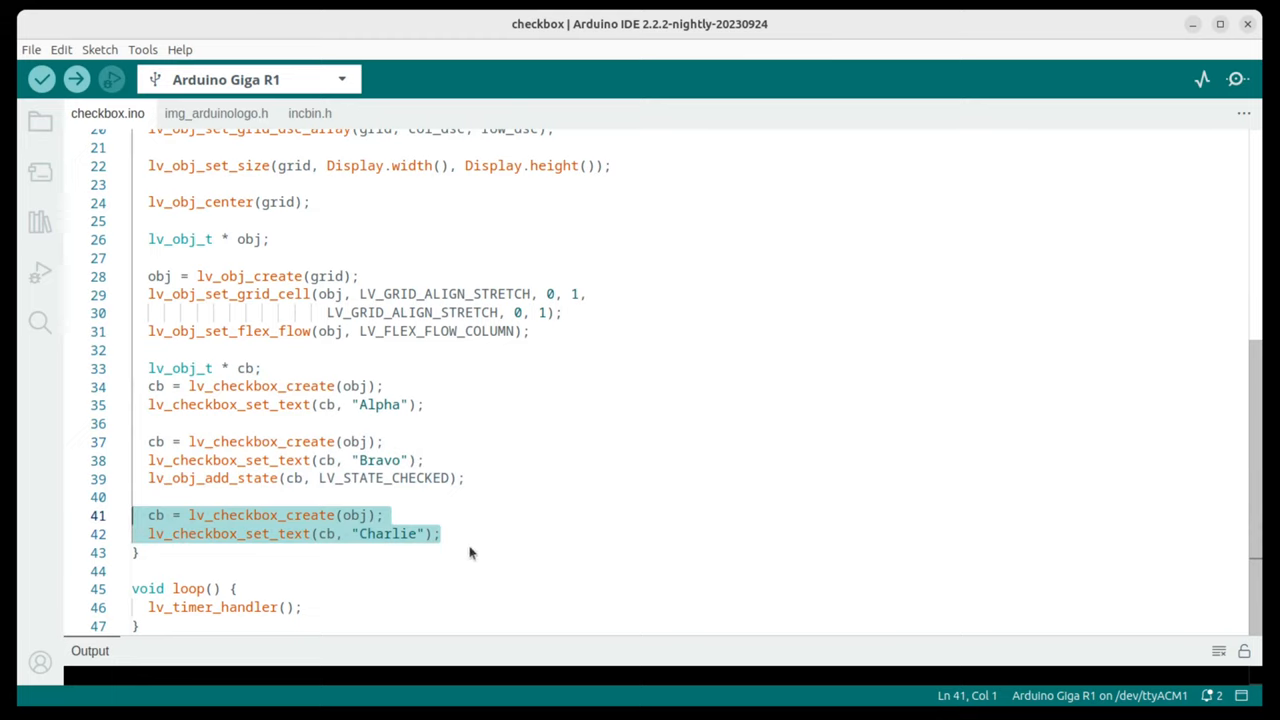
{"action": "mouse_move", "coordinate": [627, 424]}
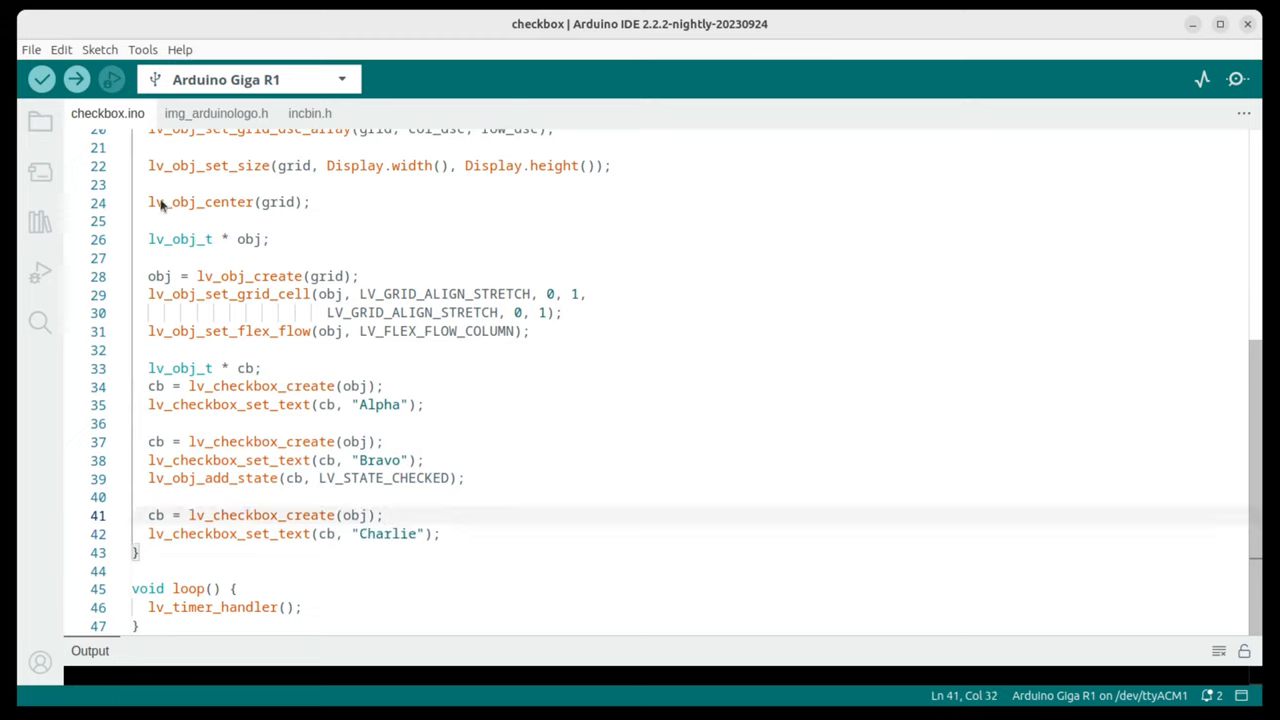
{"action": "left_click", "coordinate": [77, 78]}
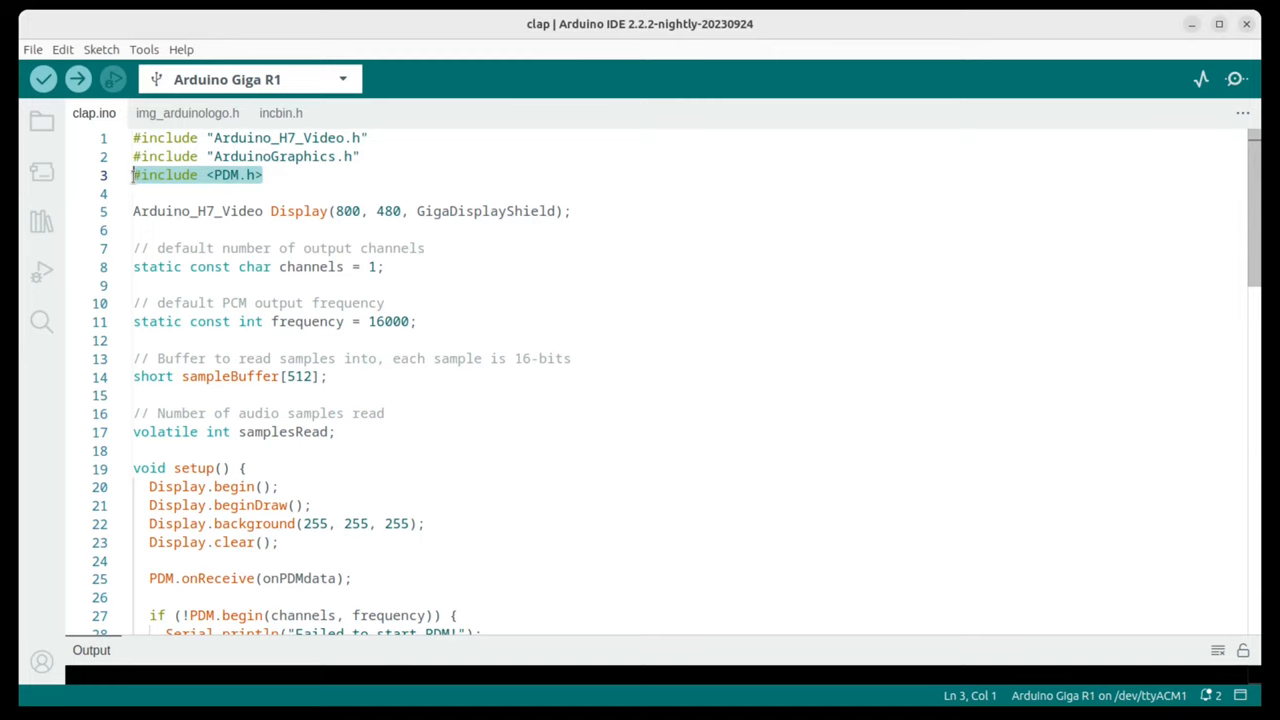
{"action": "mouse_move", "coordinate": [712, 330]}
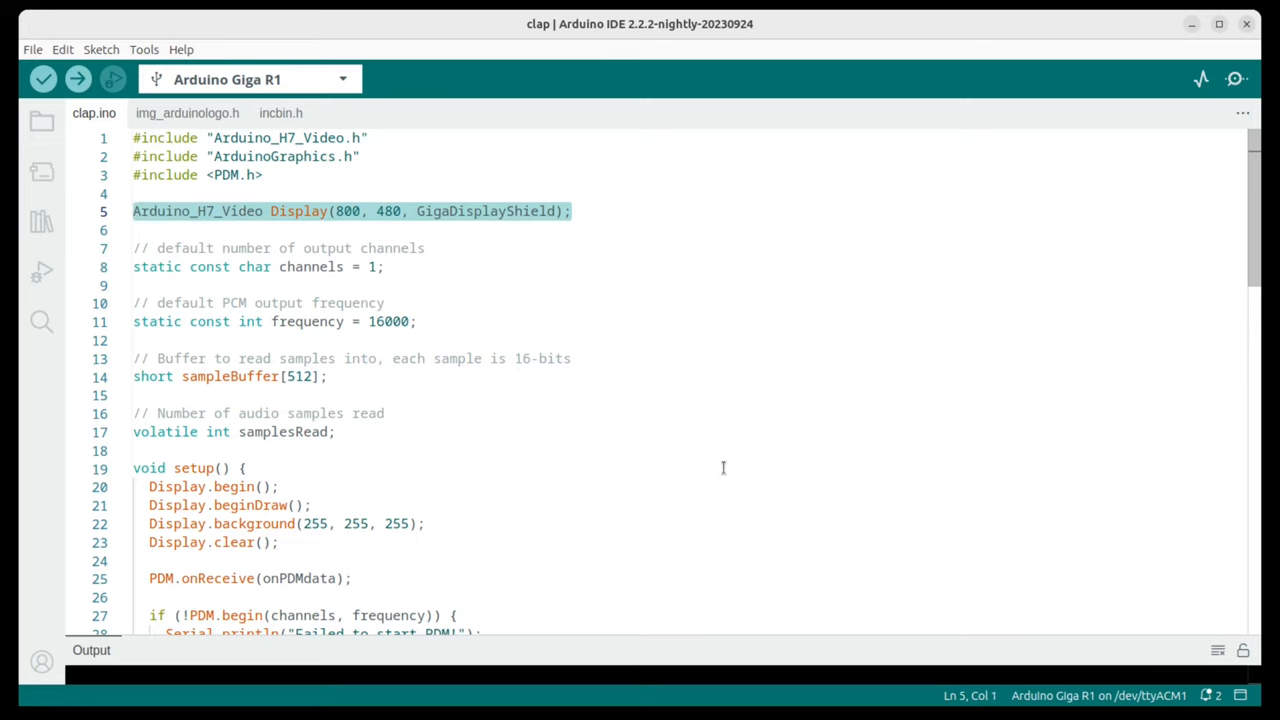
{"action": "scroll", "scroll_direction": "down", "scroll_amount": 3}
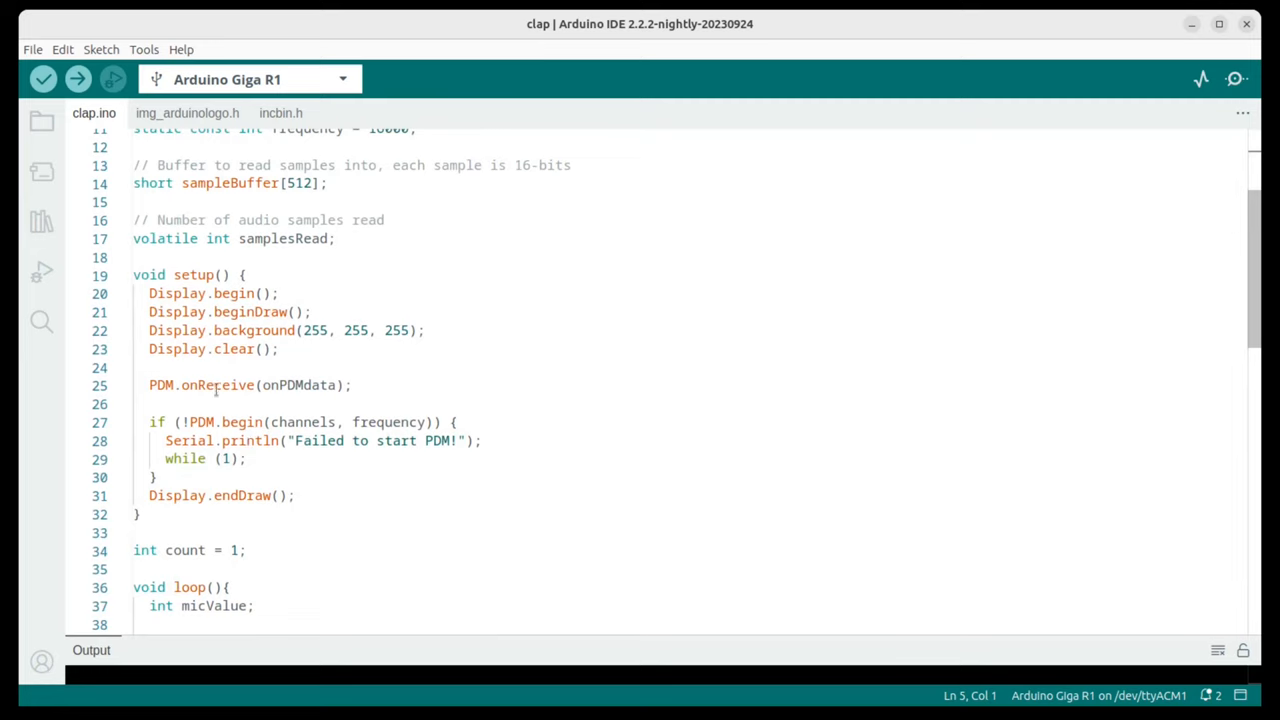
{"action": "scroll", "scroll_direction": "down", "scroll_amount": 3}
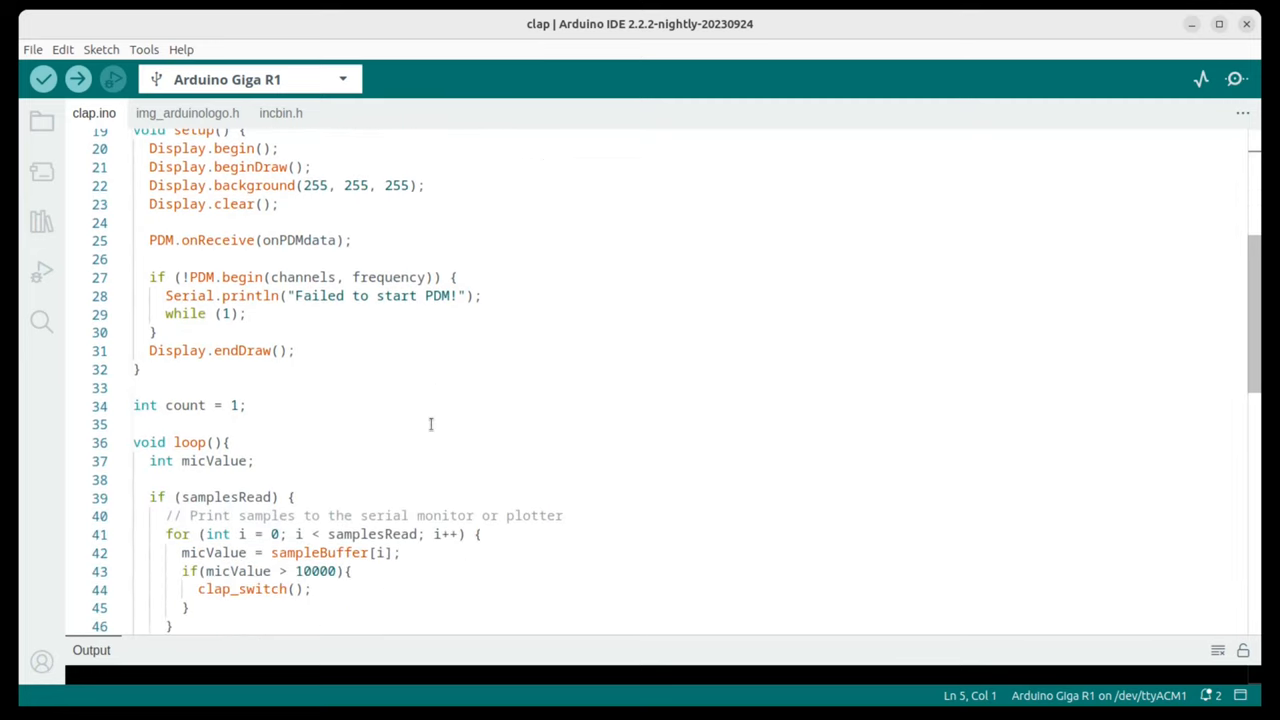
{"action": "scroll", "scroll_direction": "down", "scroll_amount": 3}
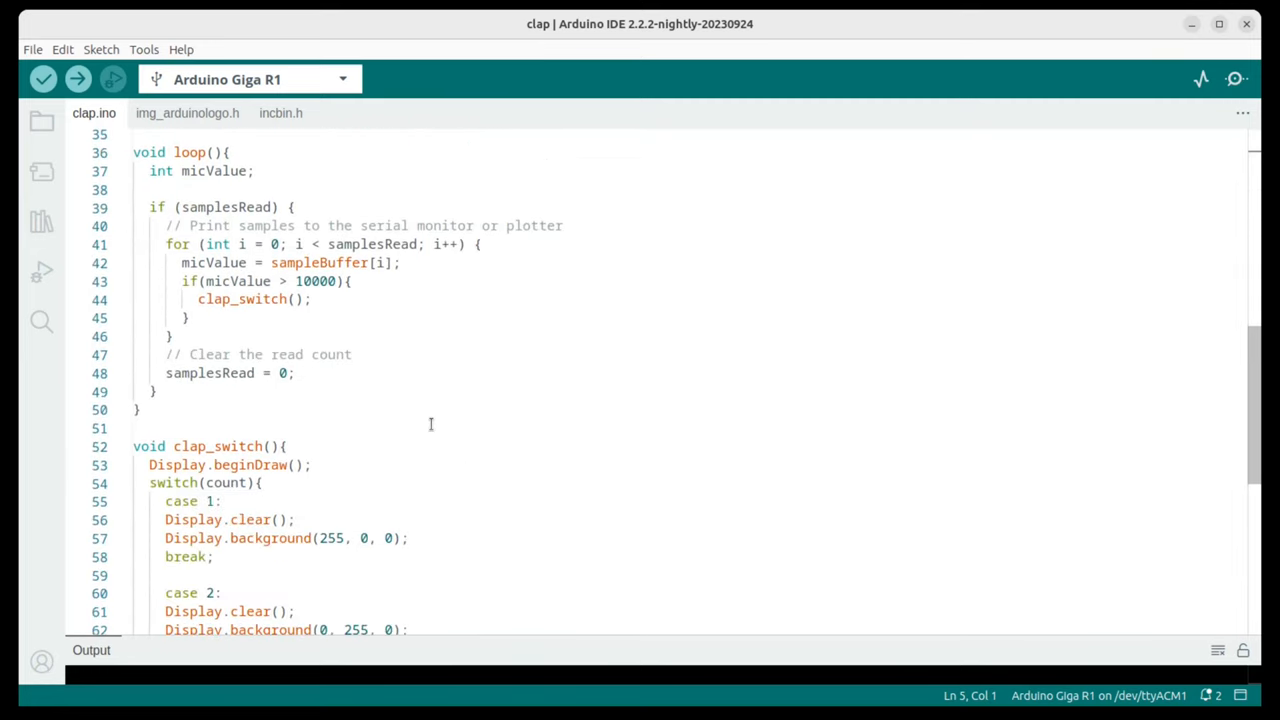
{"action": "scroll", "scroll_direction": "down", "scroll_amount": 3}
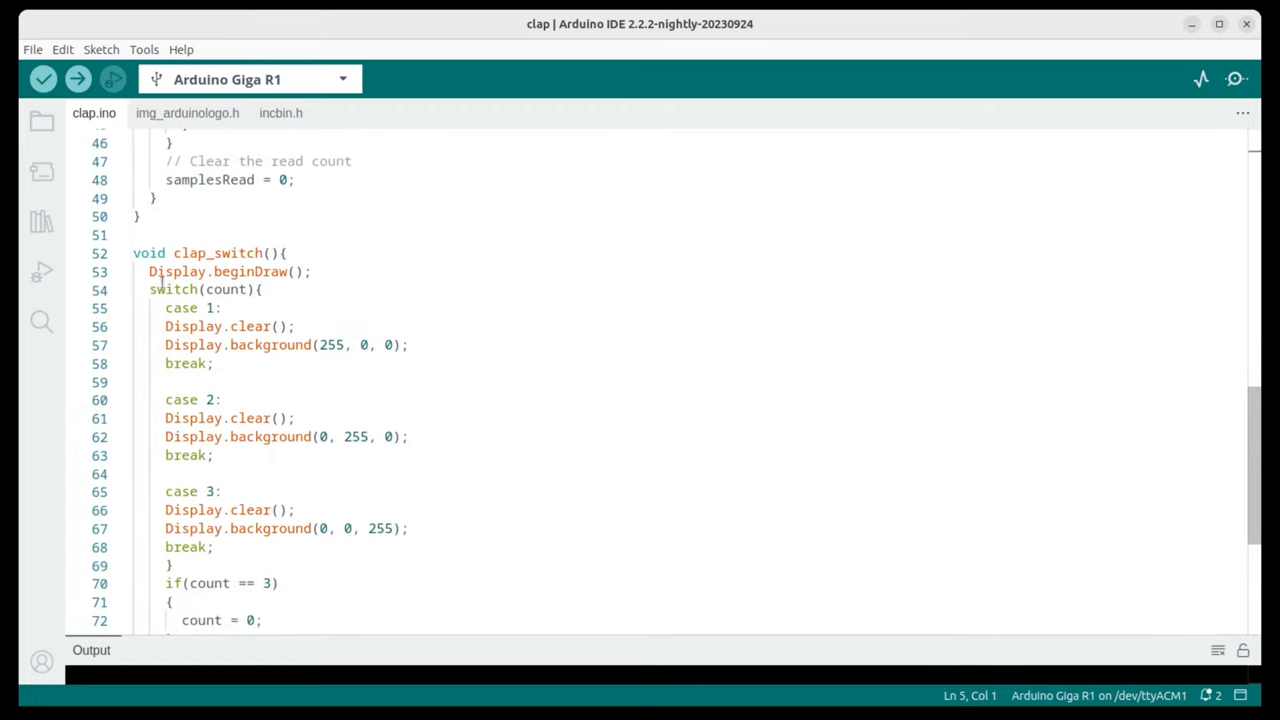
{"action": "mouse_move", "coordinate": [401, 357]}
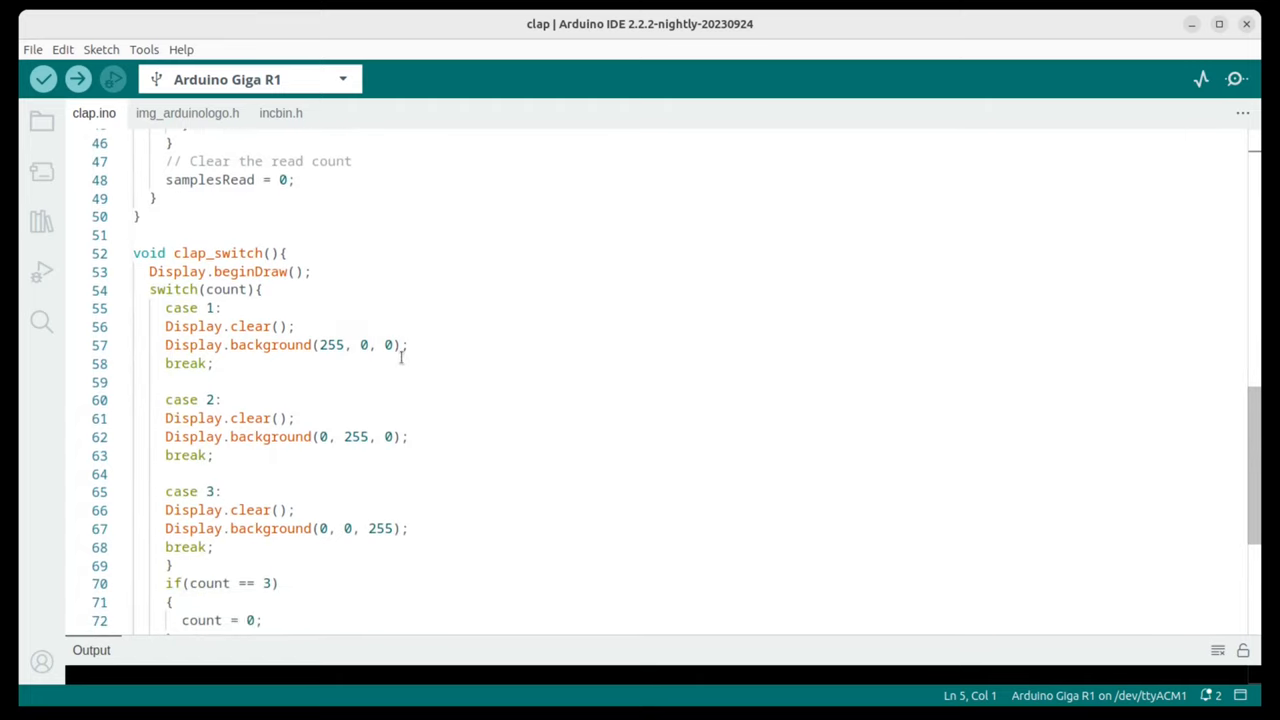
{"action": "triple_click", "coordinate": [285, 345]}
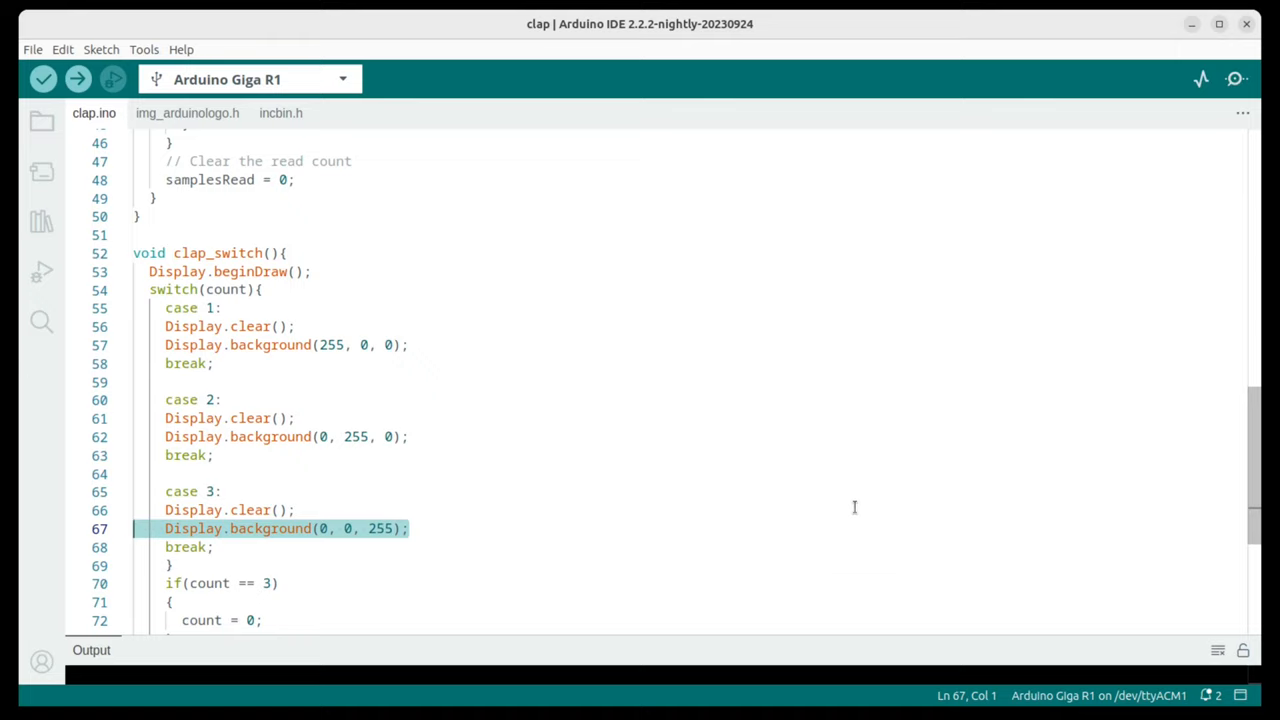
{"action": "mouse_move", "coordinate": [858, 467]}
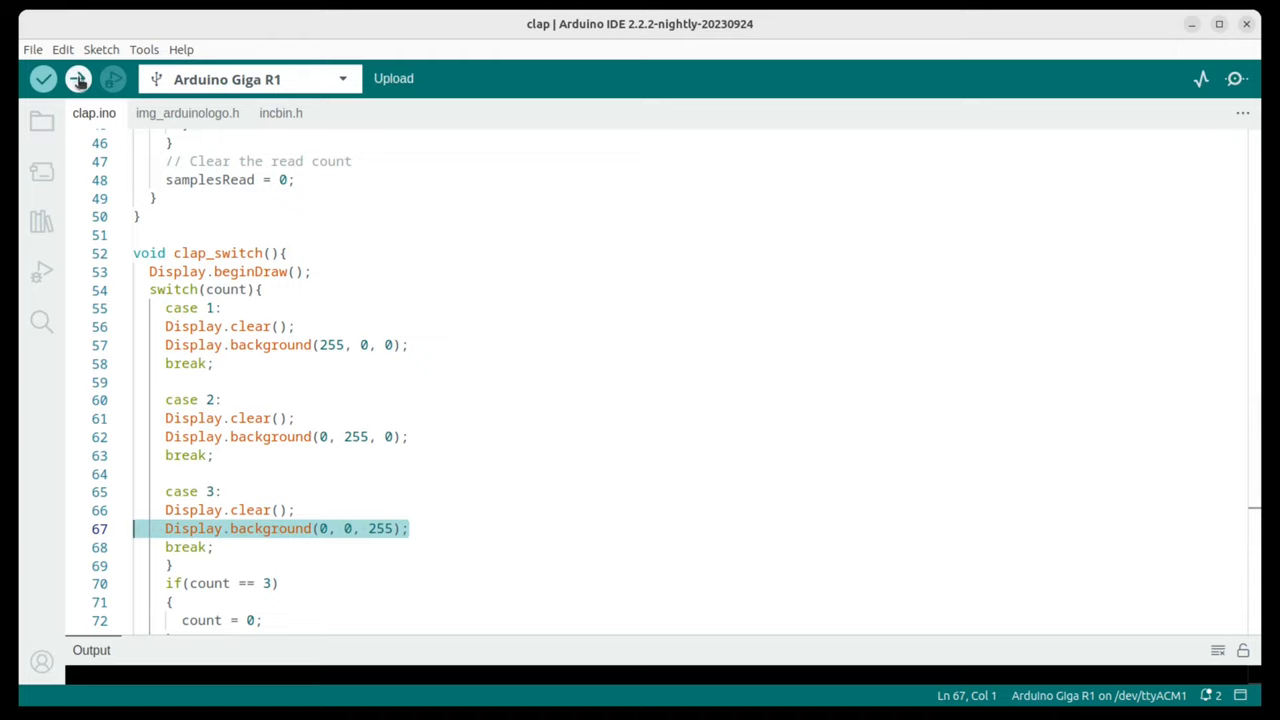
{"action": "left_click", "coordinate": [78, 78]}
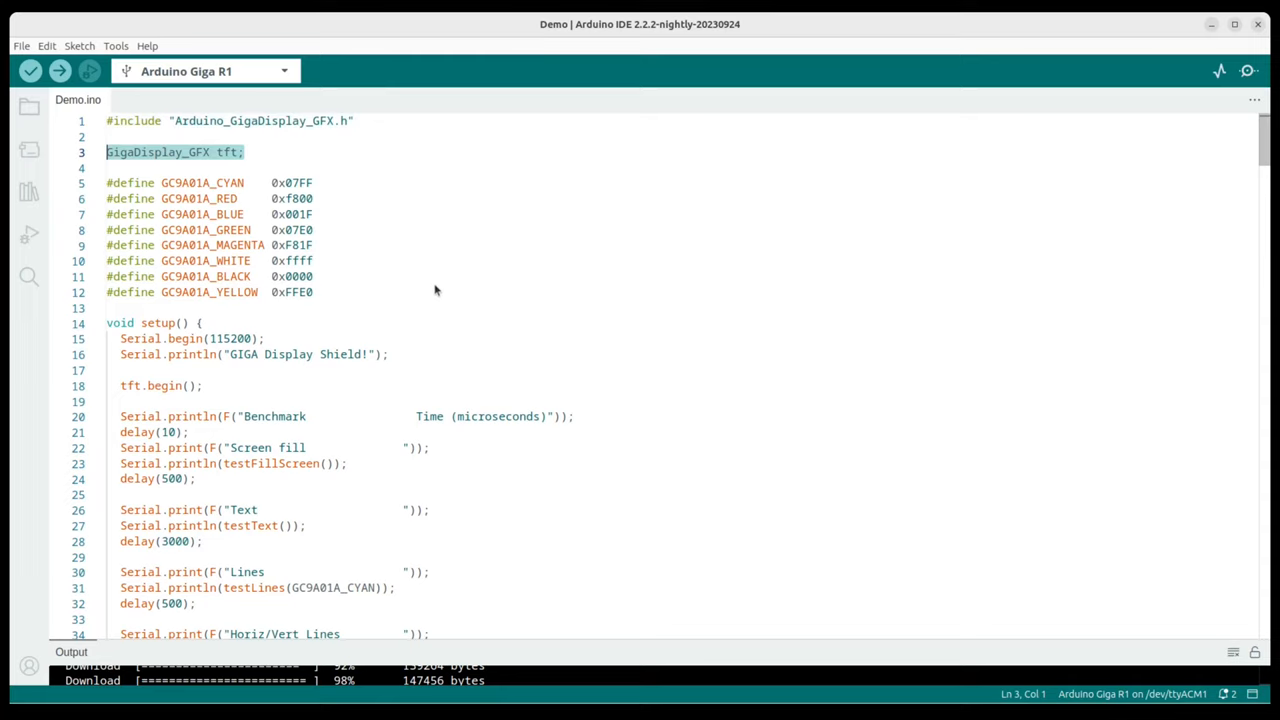
{"action": "mouse_move", "coordinate": [371, 258]}
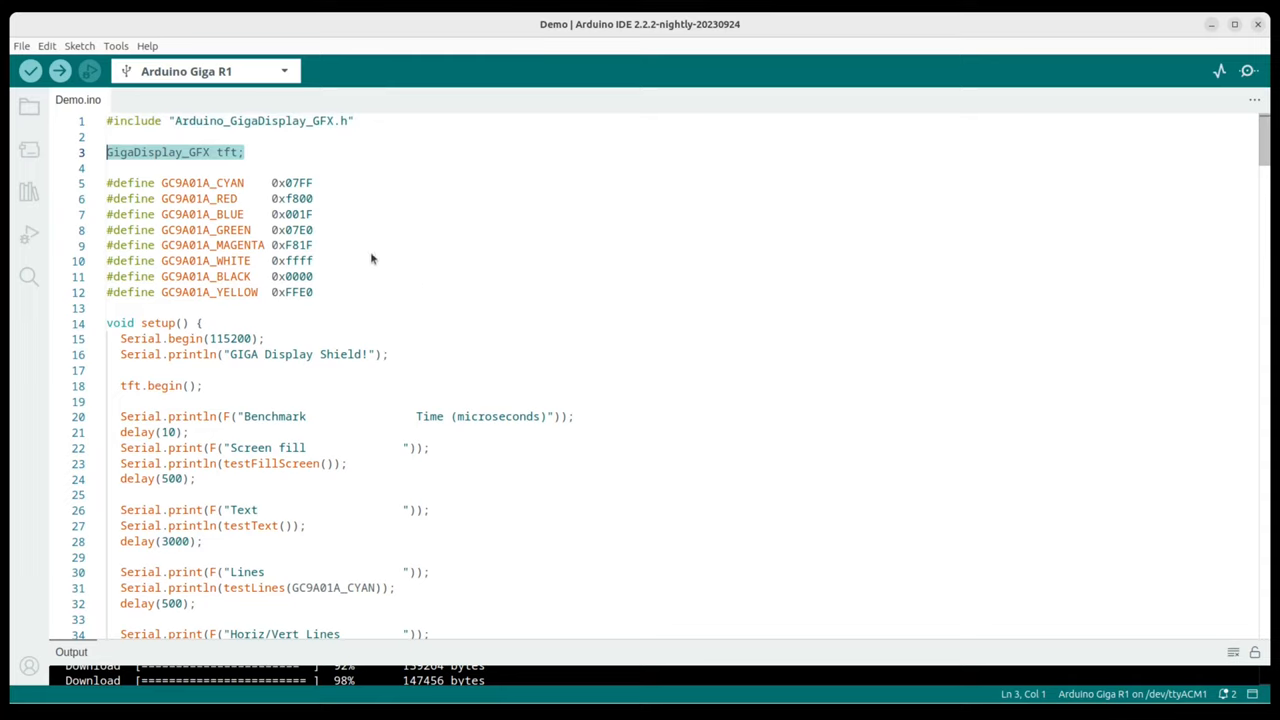
{"action": "left_click", "coordinate": [313, 292]}
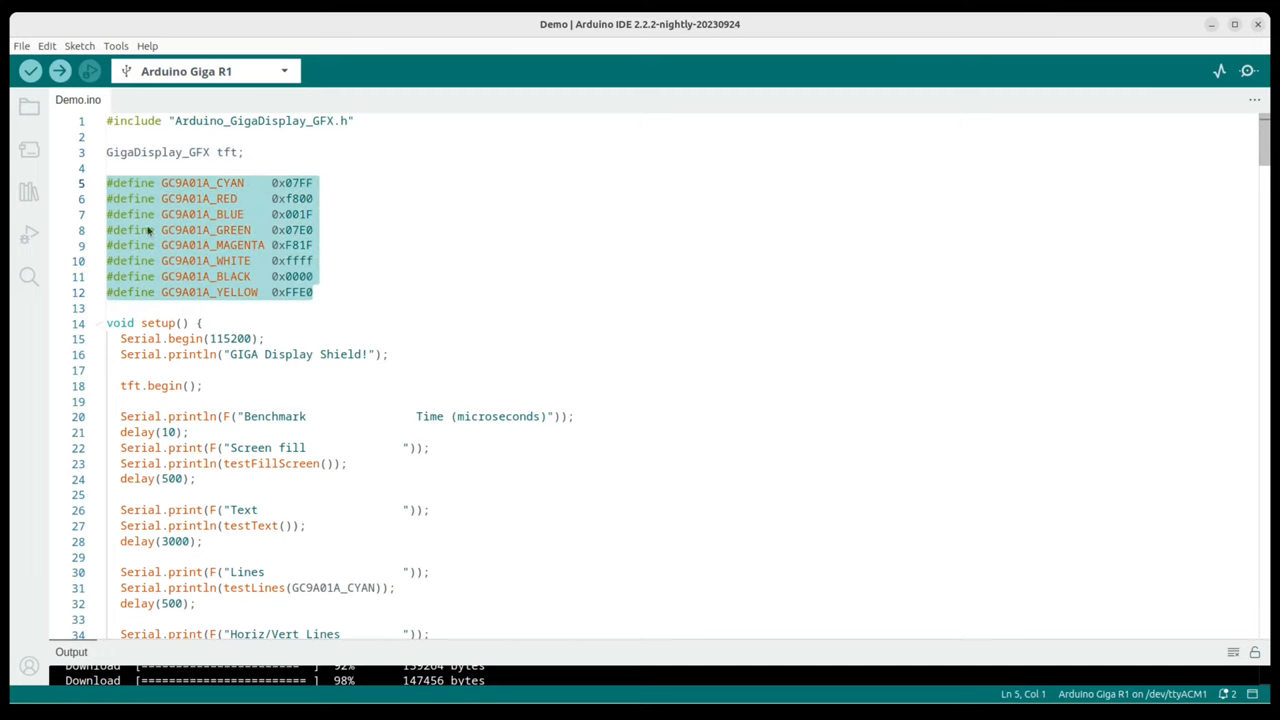
{"action": "mouse_move", "coordinate": [793, 453]}
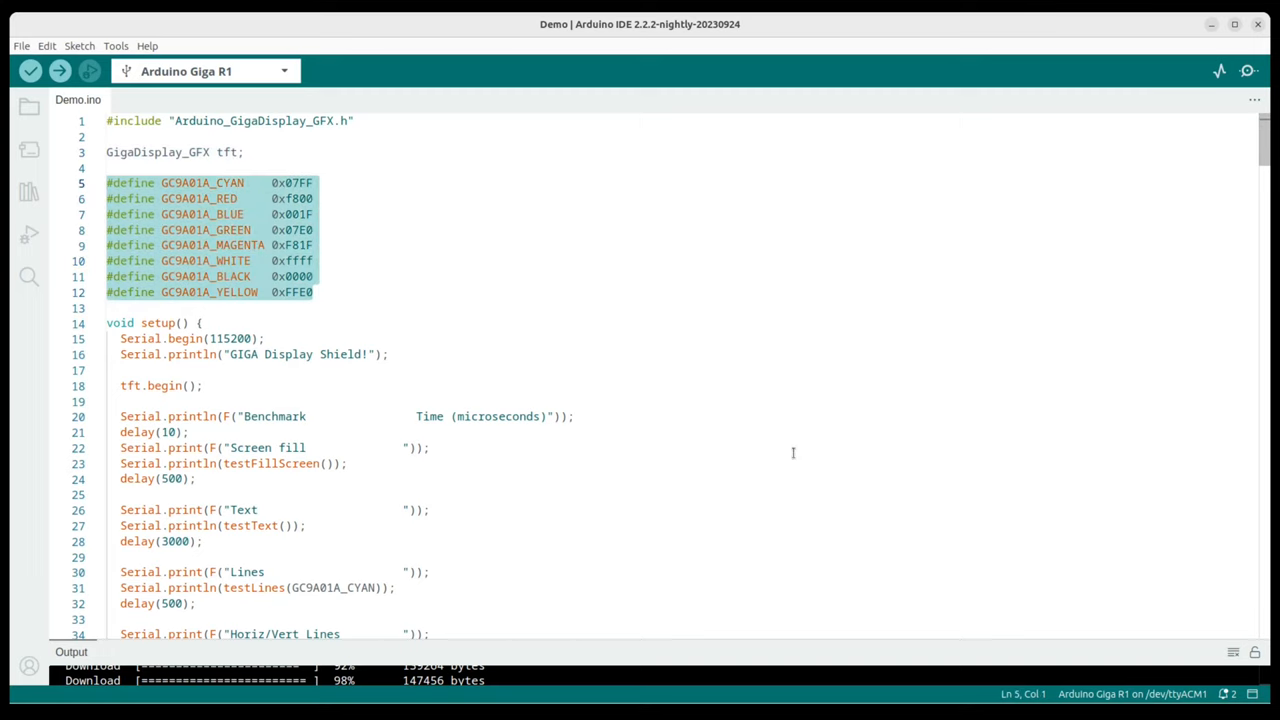
{"action": "scroll", "scroll_direction": "down", "scroll_amount": 3}
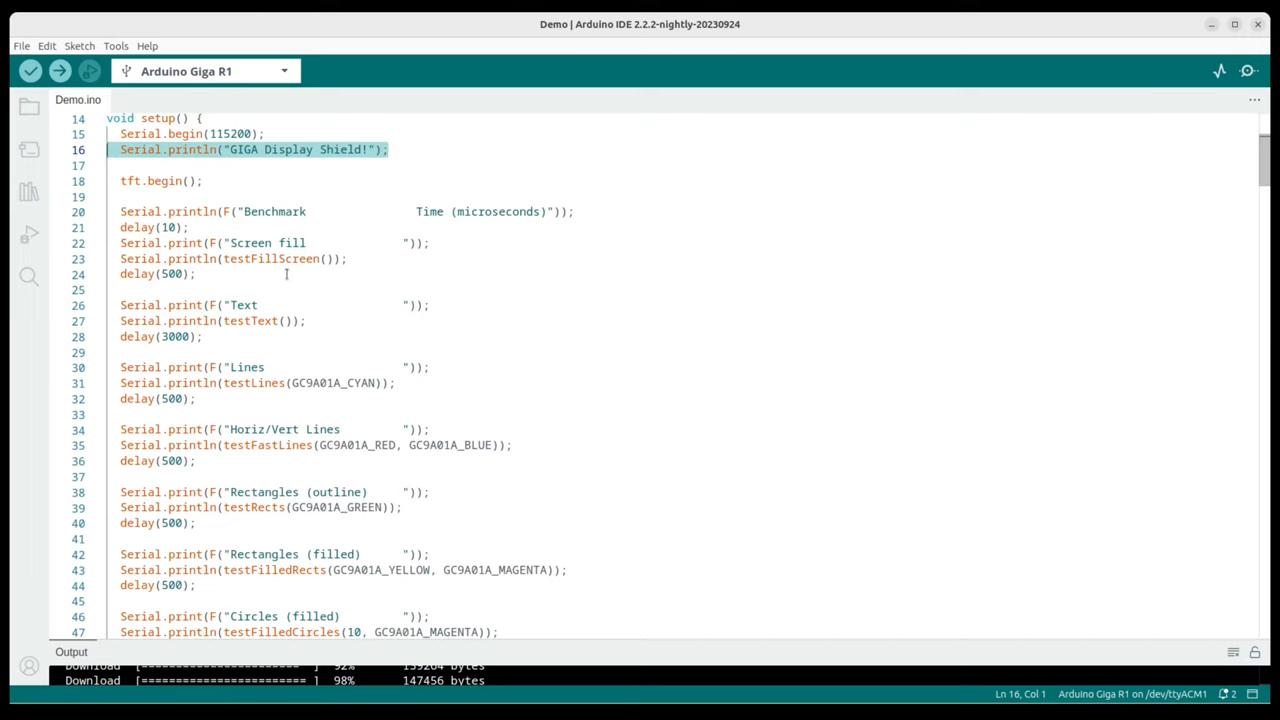
{"action": "mouse_move", "coordinate": [520, 391]}
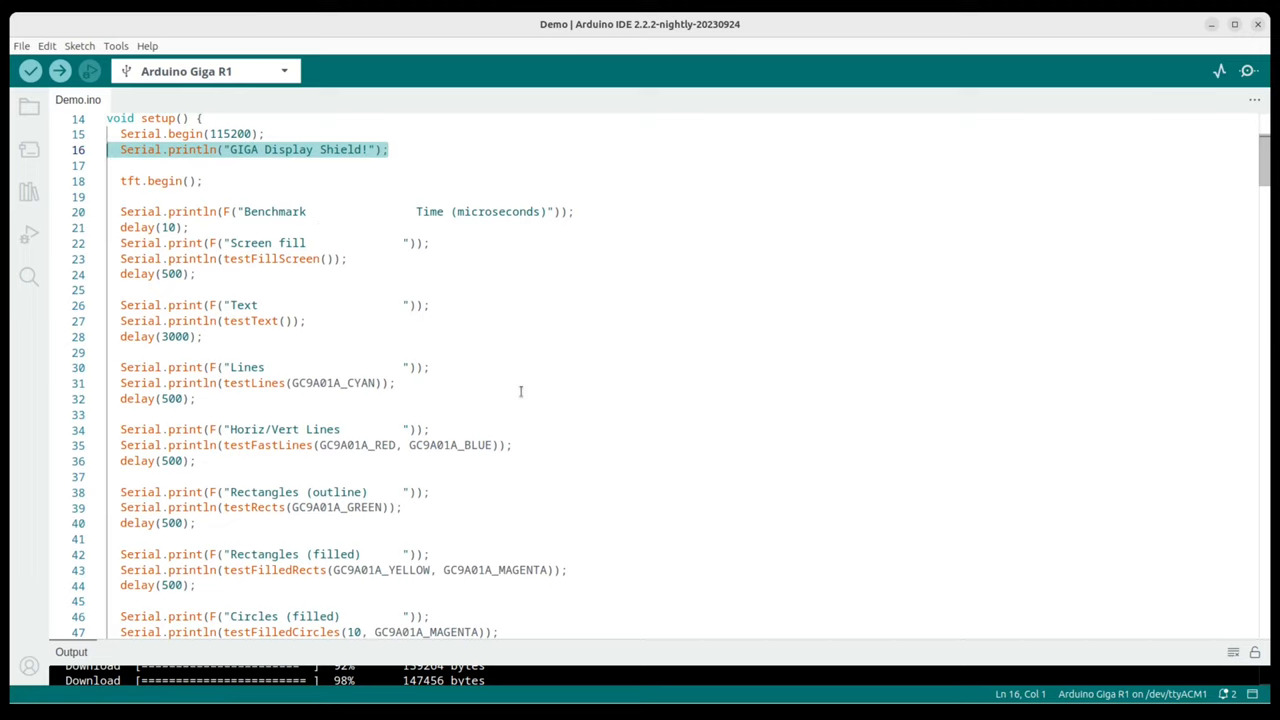
{"action": "scroll", "scroll_direction": "down", "scroll_amount": 3}
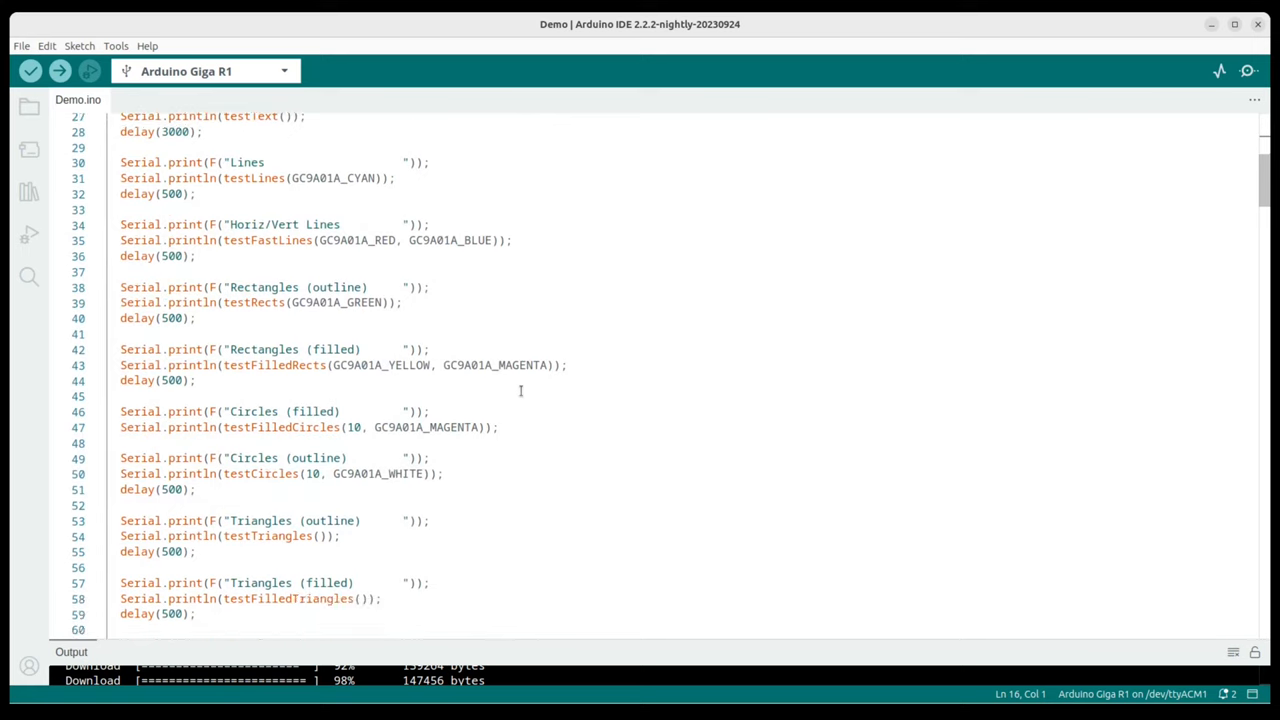
{"action": "scroll", "scroll_direction": "down", "scroll_amount": 3}
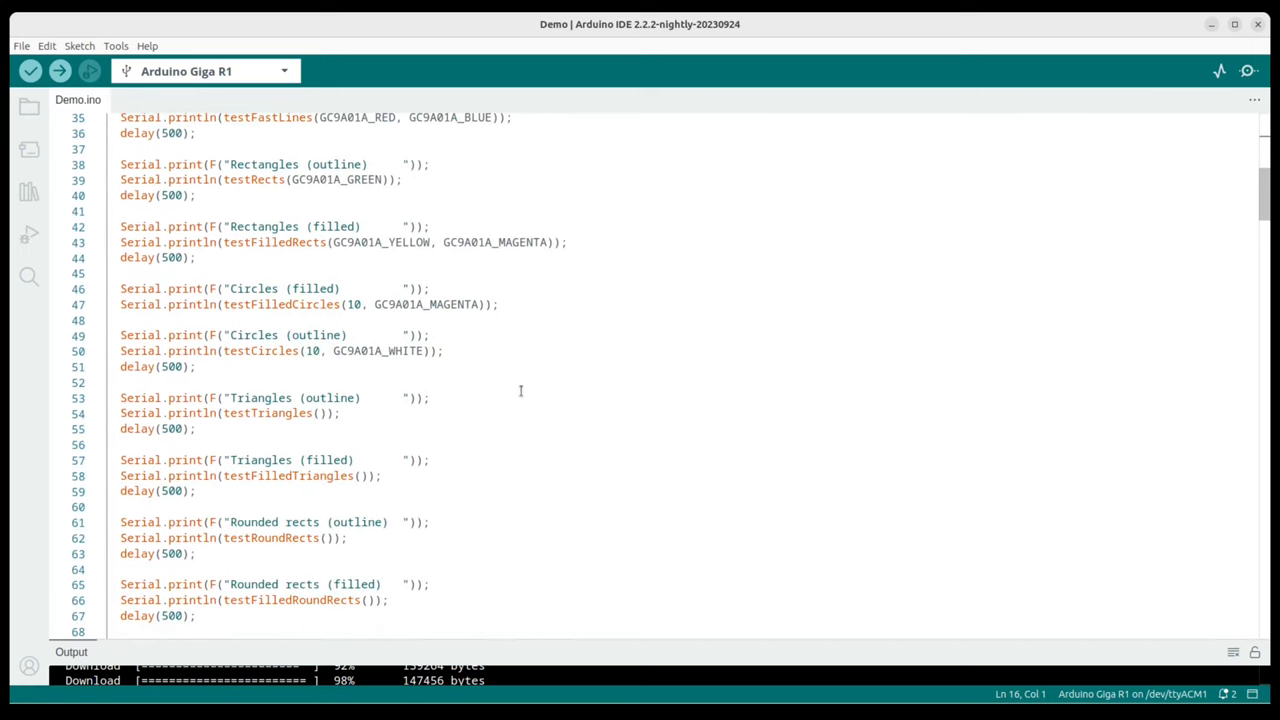
{"action": "scroll", "scroll_direction": "down", "scroll_amount": 3}
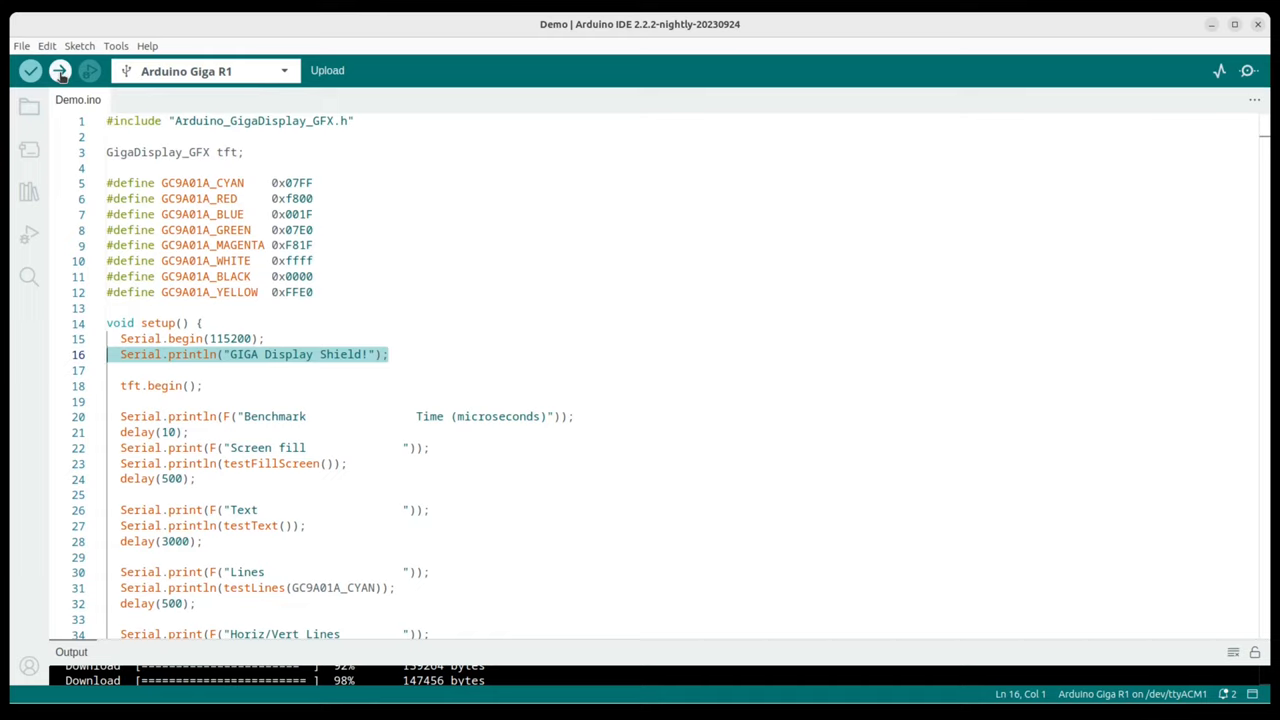
{"action": "left_click", "coordinate": [59, 70]}
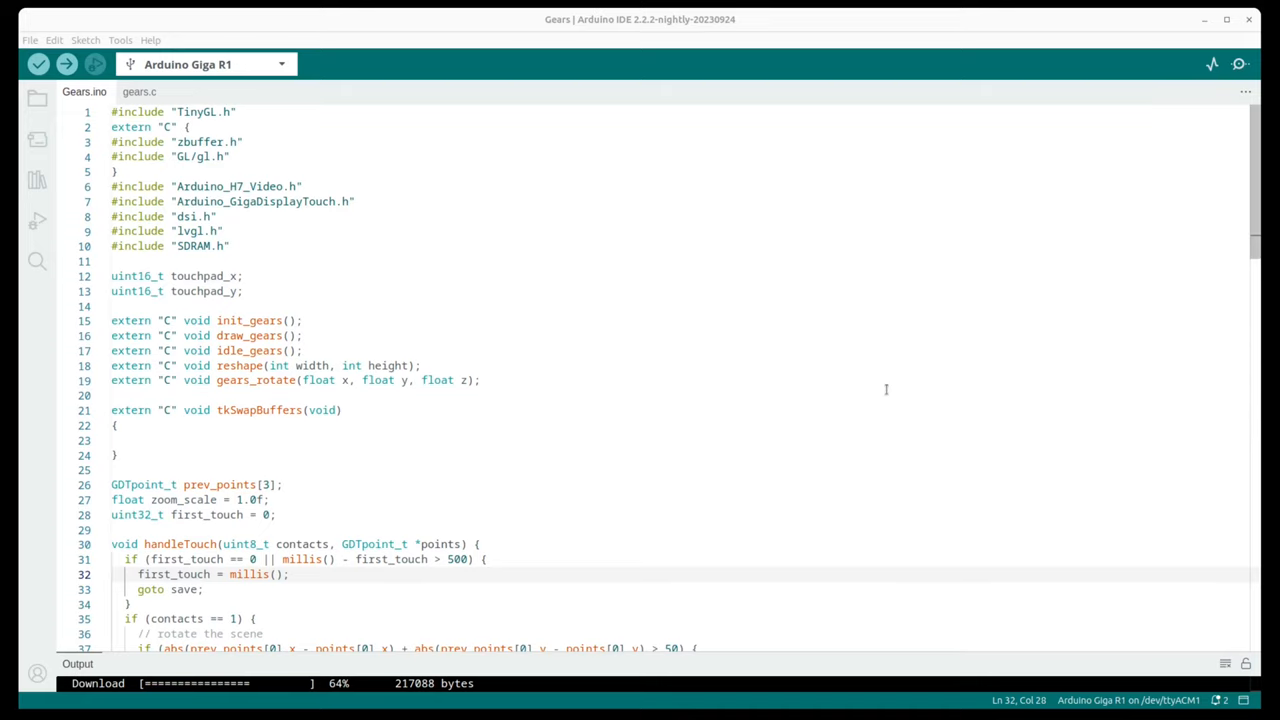
{"action": "mouse_move", "coordinate": [884, 417]}
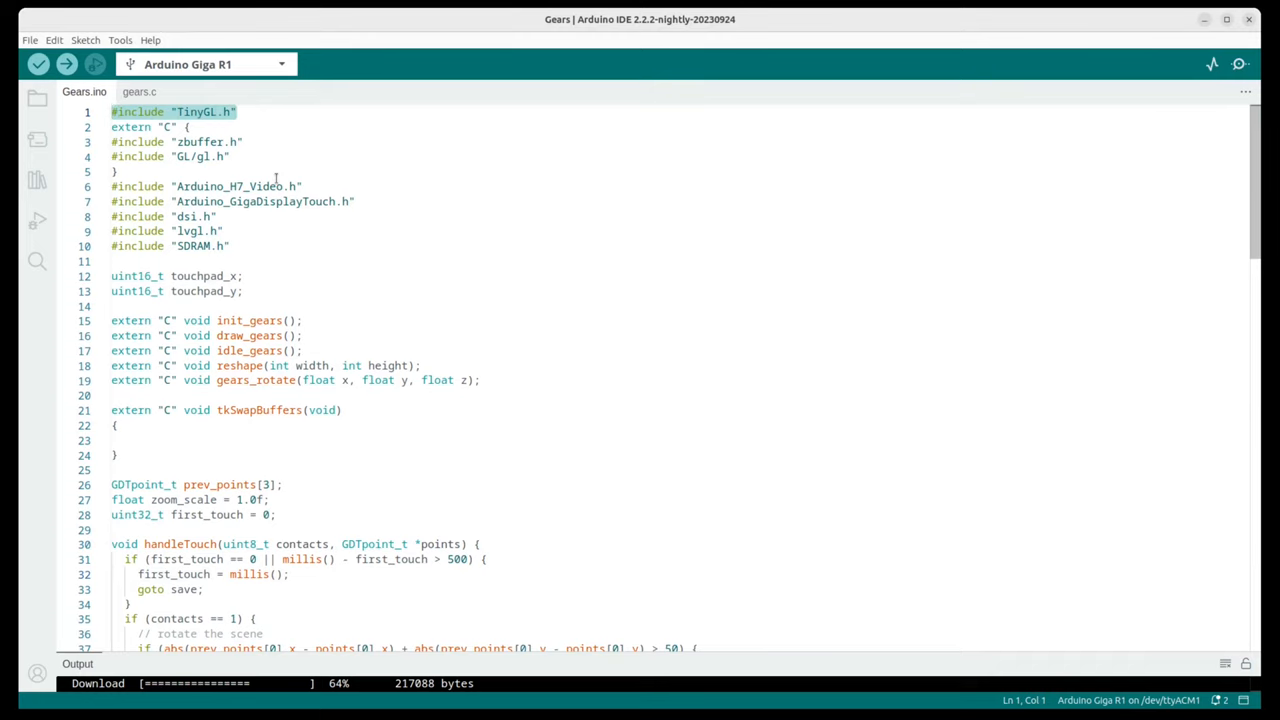
{"action": "mouse_move", "coordinate": [335, 185]}
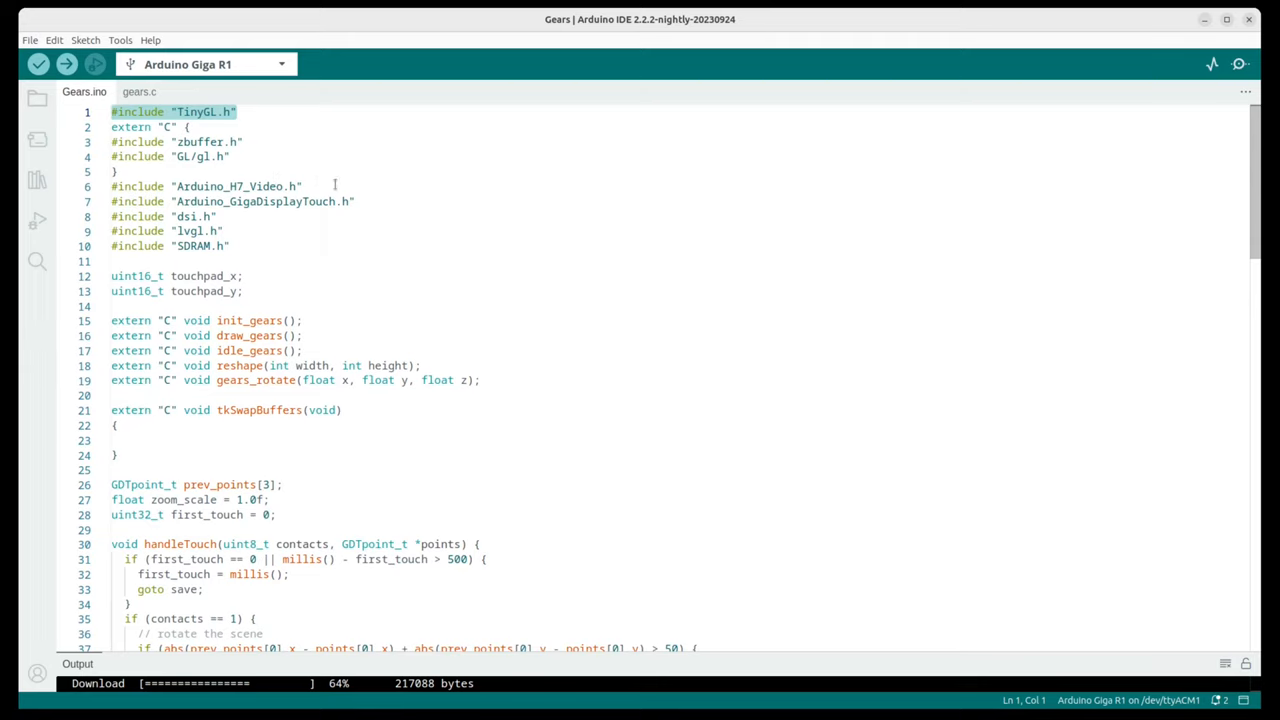
{"action": "mouse_move", "coordinate": [588, 204]}
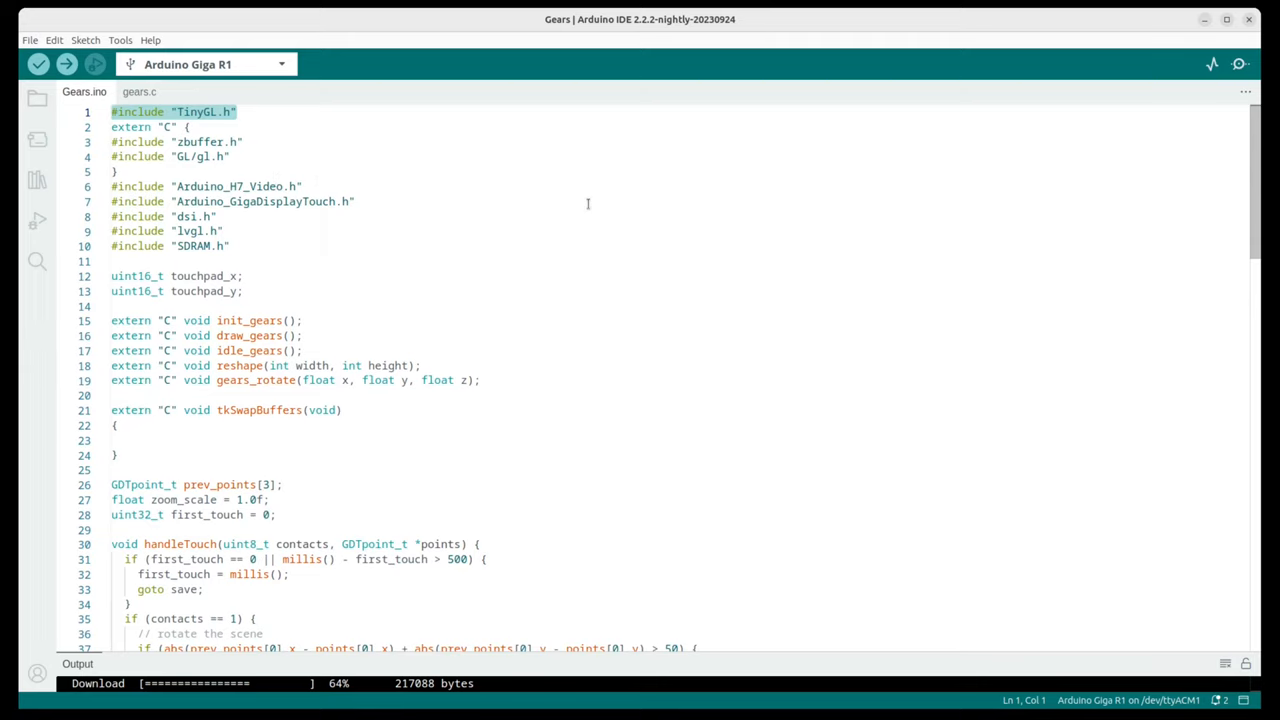
{"action": "mouse_move", "coordinate": [267, 159]}
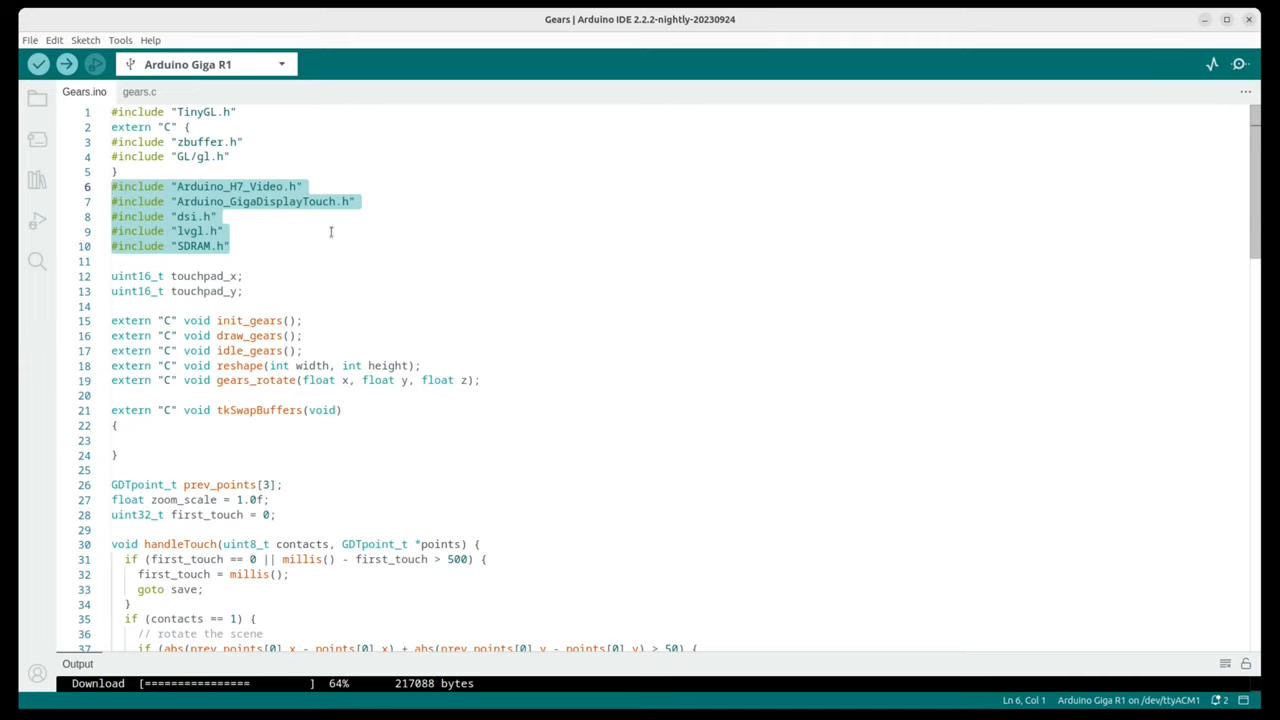
{"action": "mouse_move", "coordinate": [699, 609]}
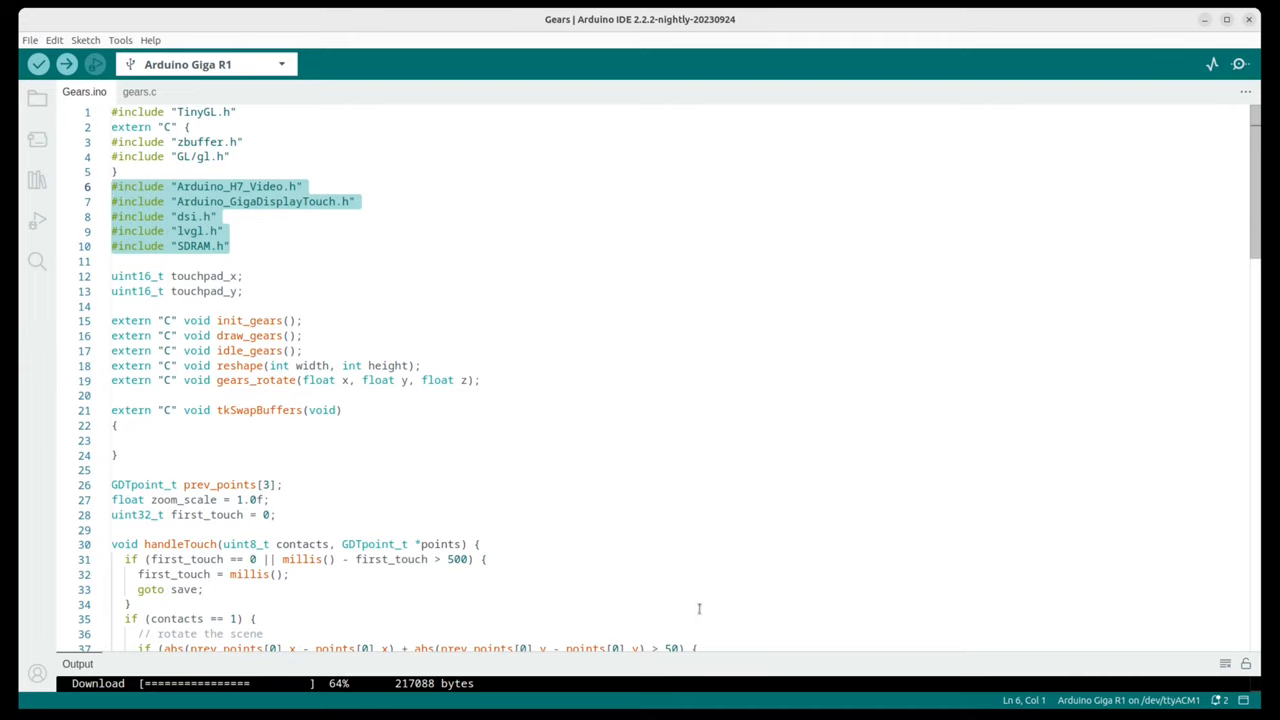